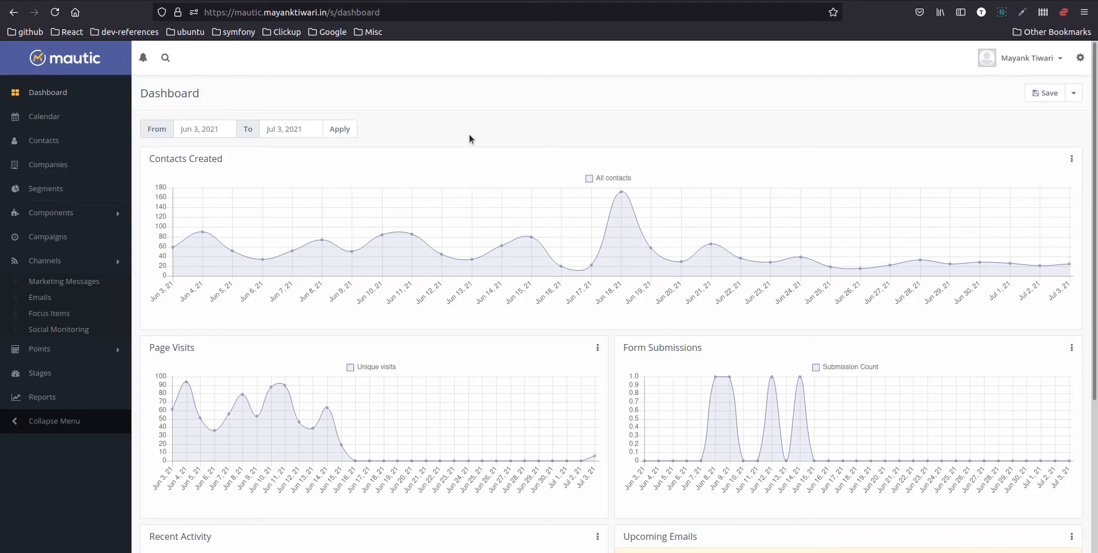
pyautogui.moveTo(306, 325)
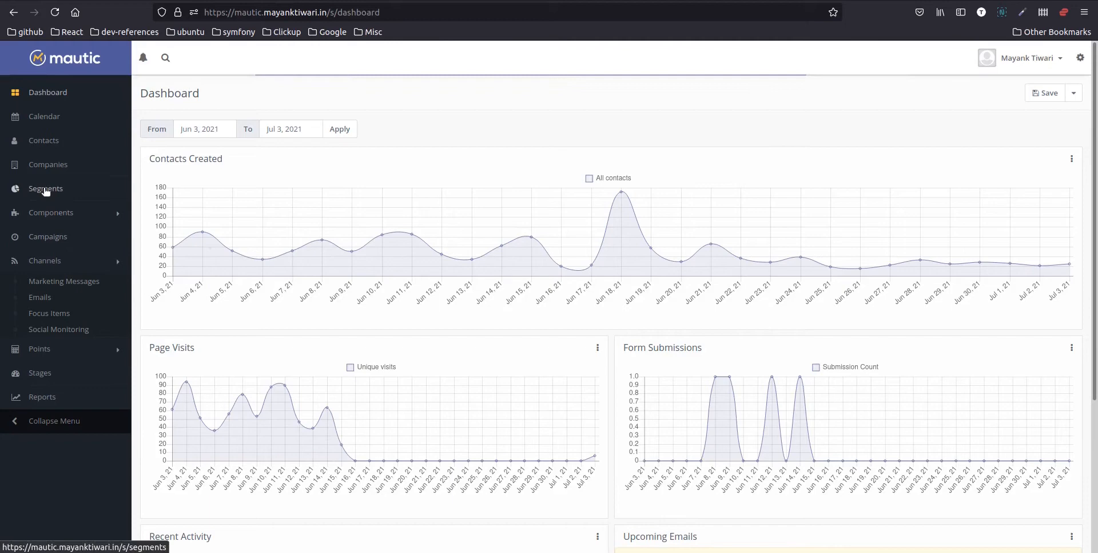
pyautogui.moveTo(254, 225)
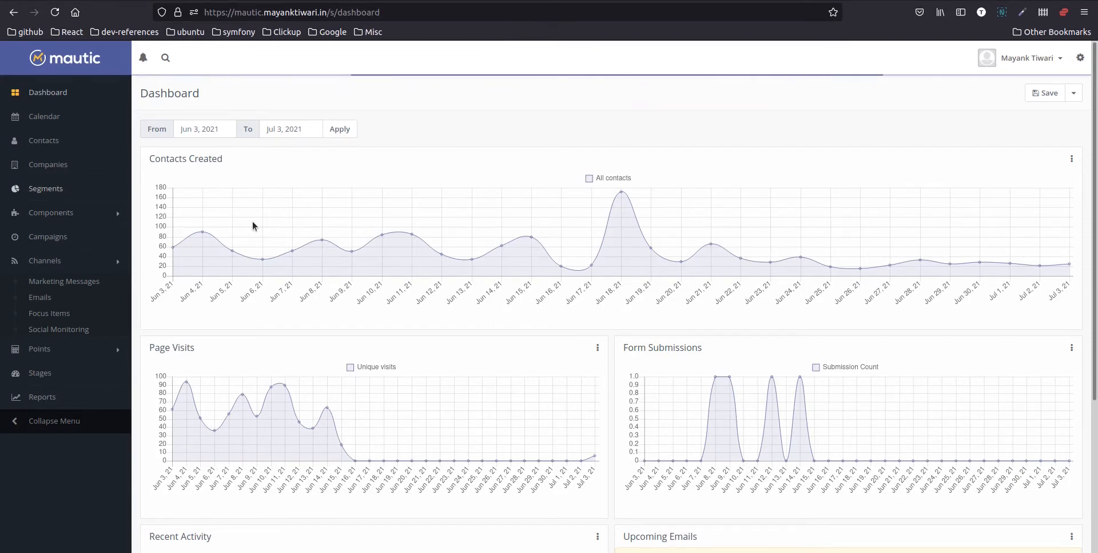
# Confirm Test Segment contains one contact, Mayank Test, then go to the Emails list.
pyautogui.click(45, 188)
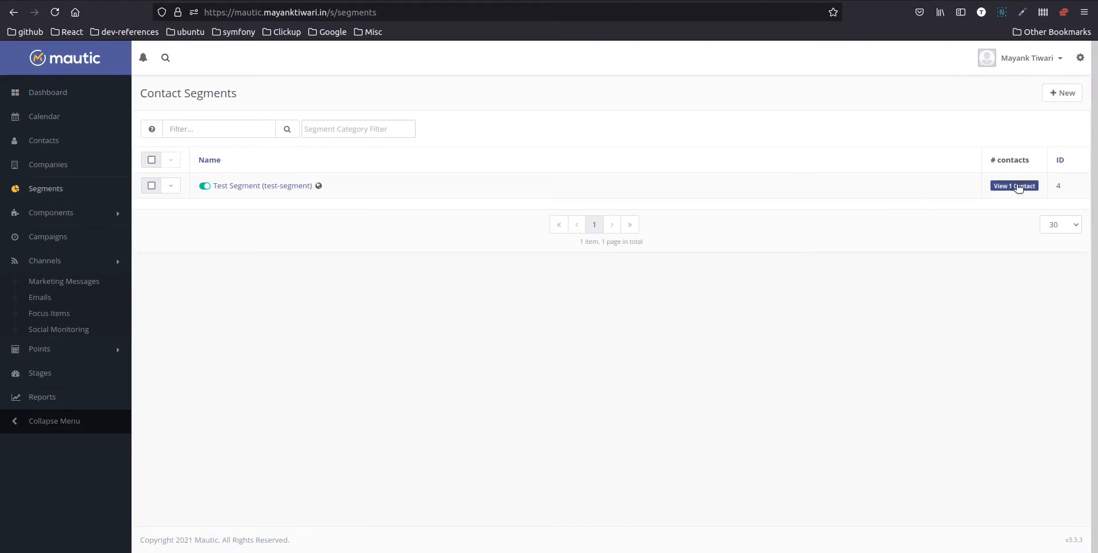
pyautogui.click(1014, 185)
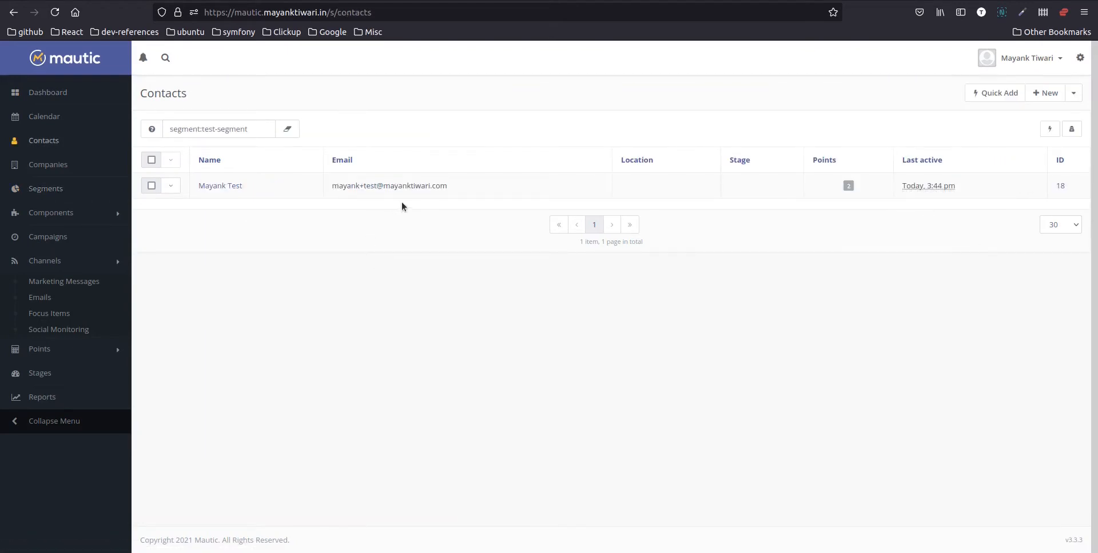
pyautogui.moveTo(74, 299)
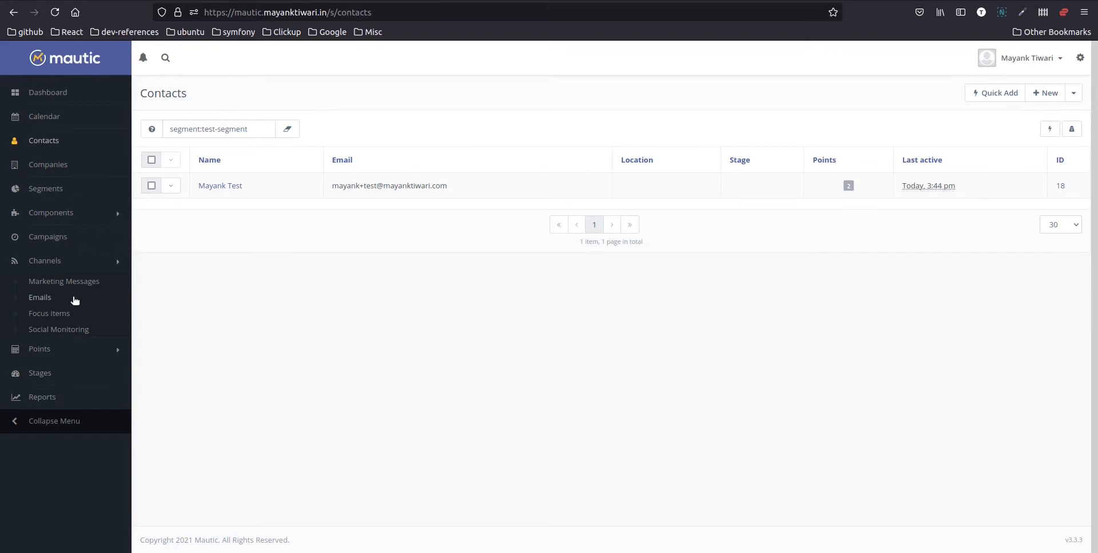
pyautogui.click(39, 297)
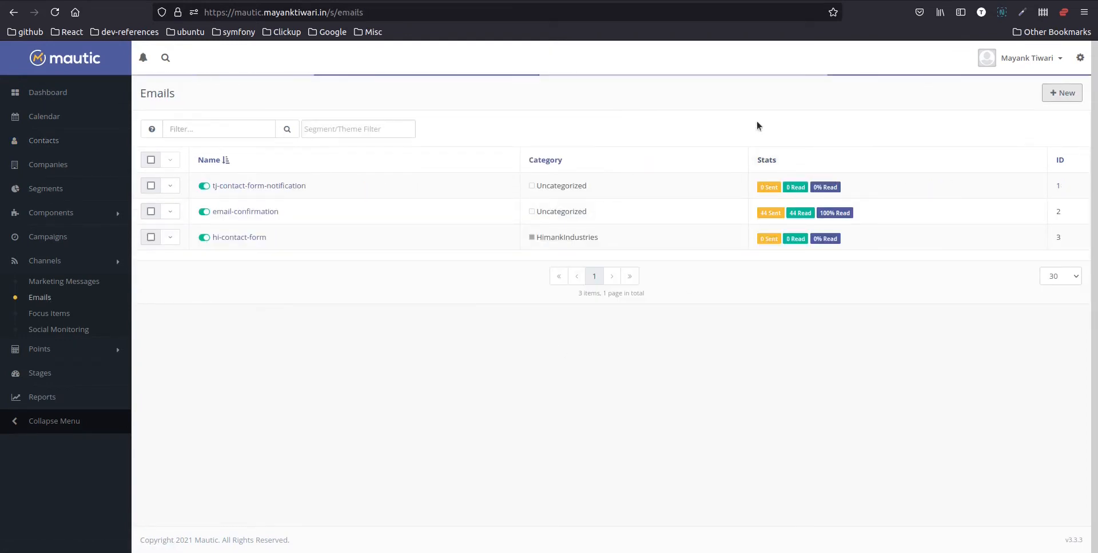
# Create a template email with subject and internal name 'Recurring Email Test' and save it.
pyautogui.click(1062, 93)
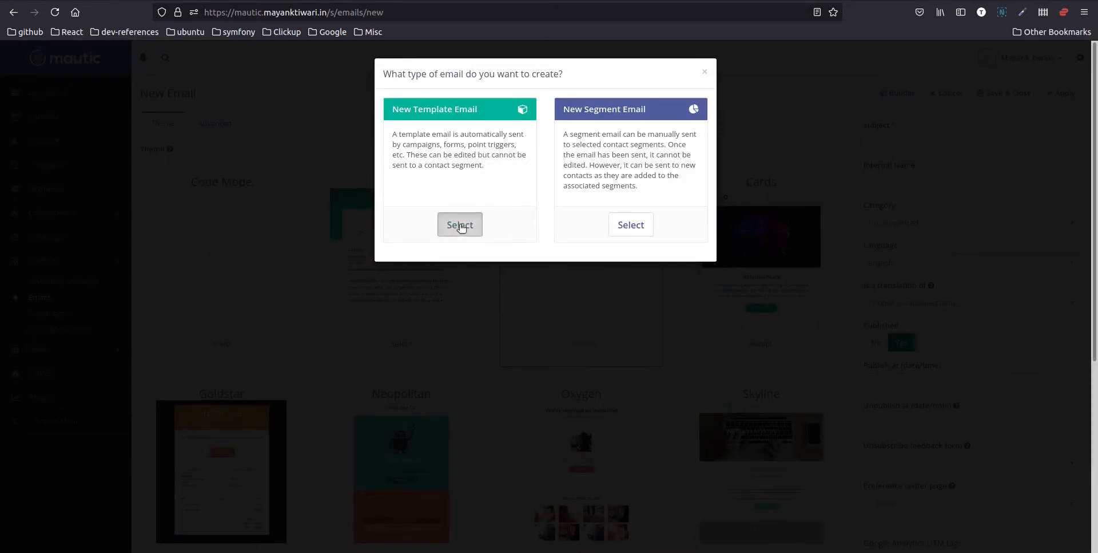
pyautogui.click(459, 224)
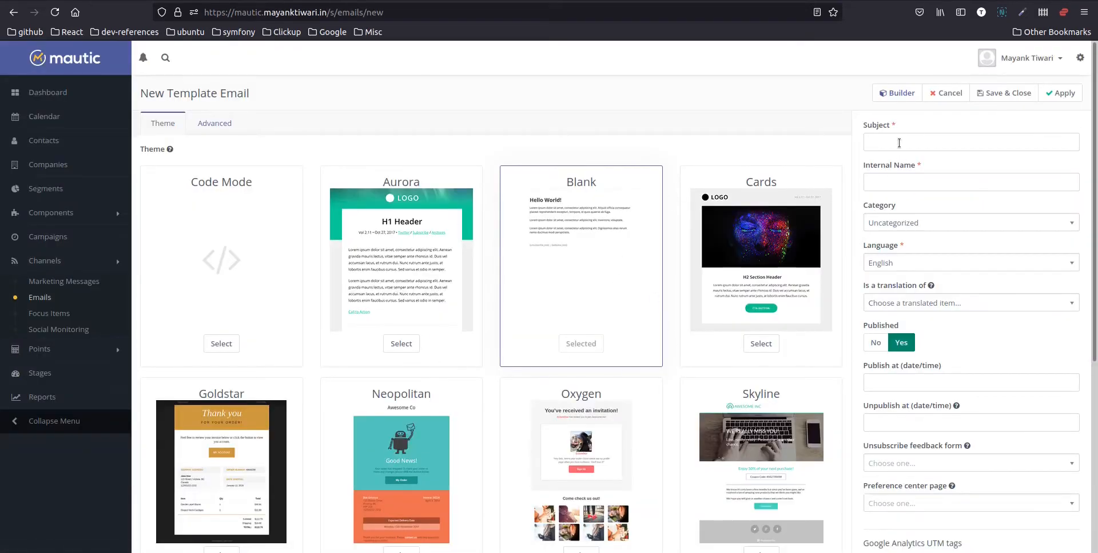
pyautogui.write('Re')
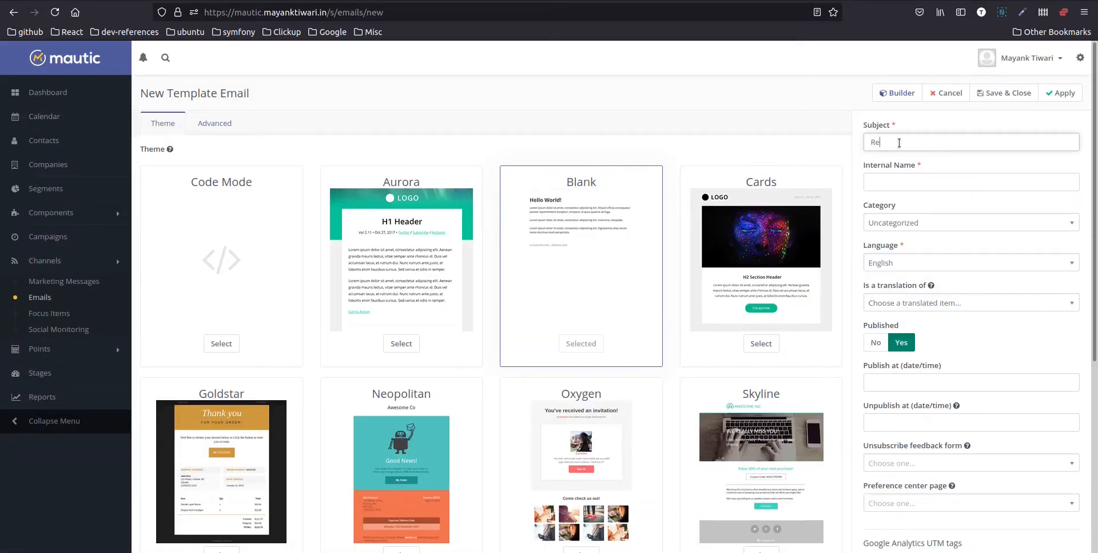
pyautogui.write('Recurring Email')
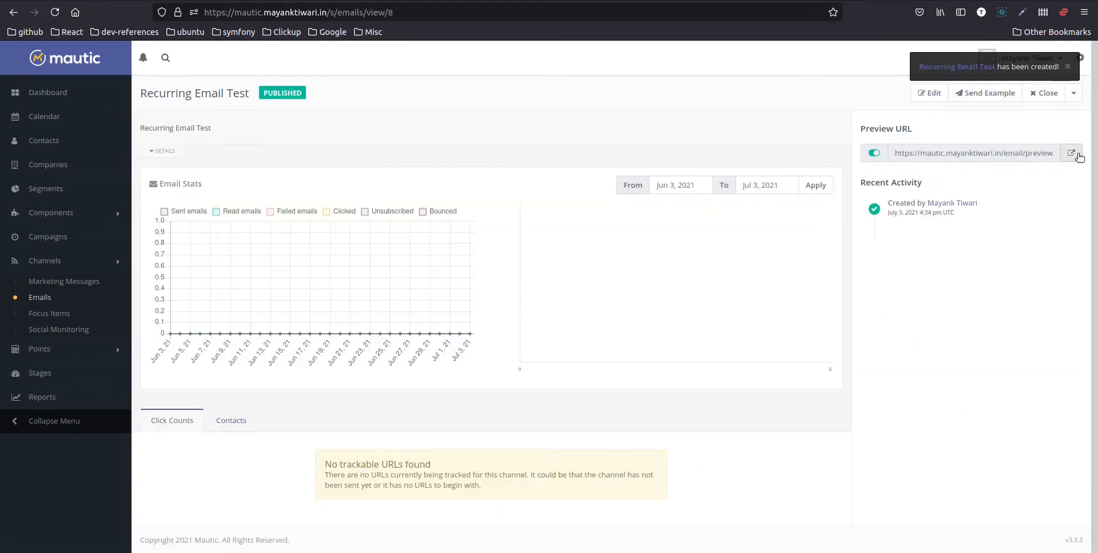
pyautogui.click(1072, 152)
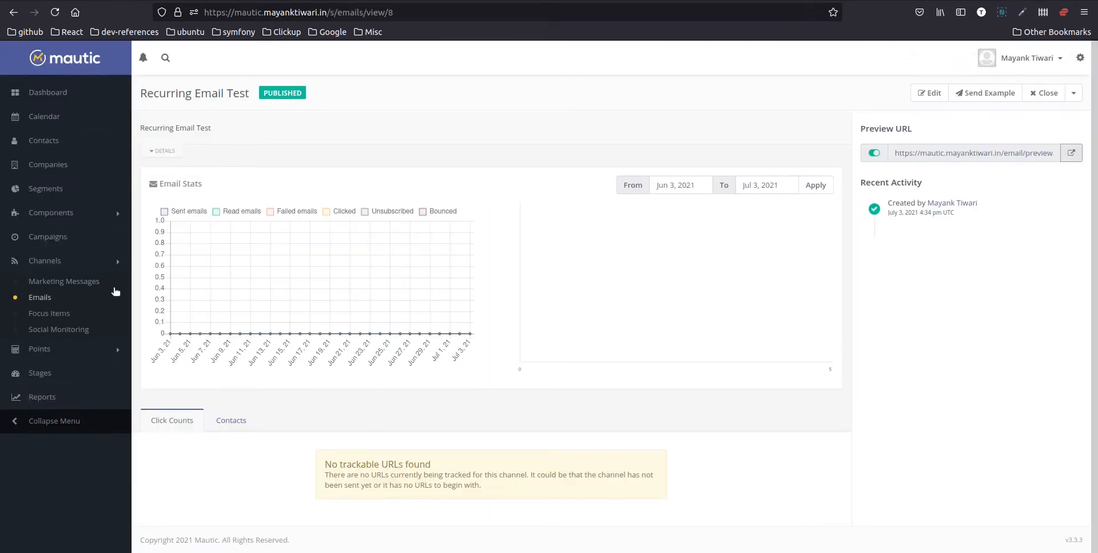
pyautogui.moveTo(47, 236)
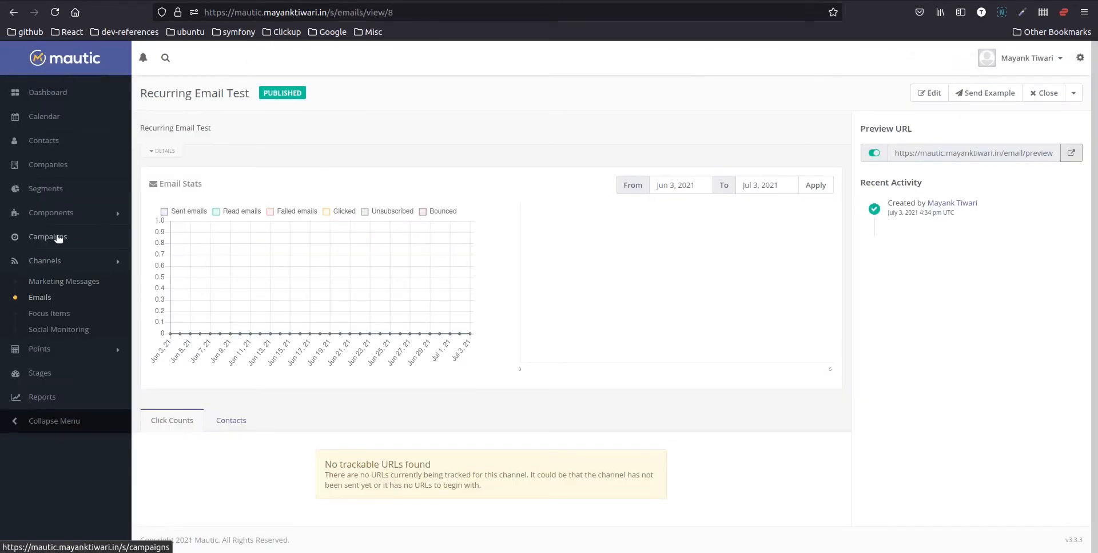
# Start a new campaign named 'Recurring Email Campaign' that allows contacts to restart it.
pyautogui.click(47, 236)
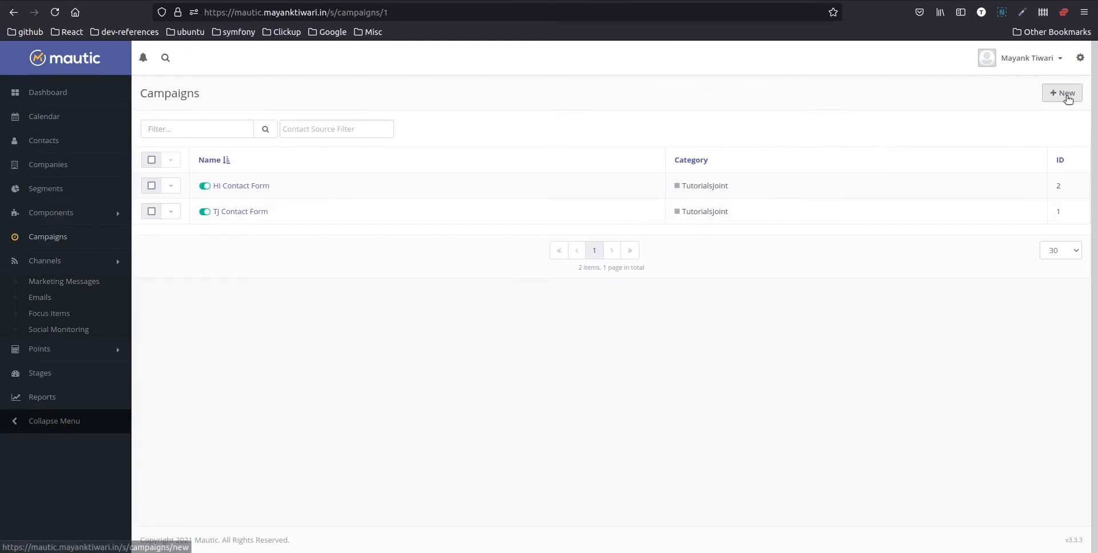
pyautogui.click(1061, 92)
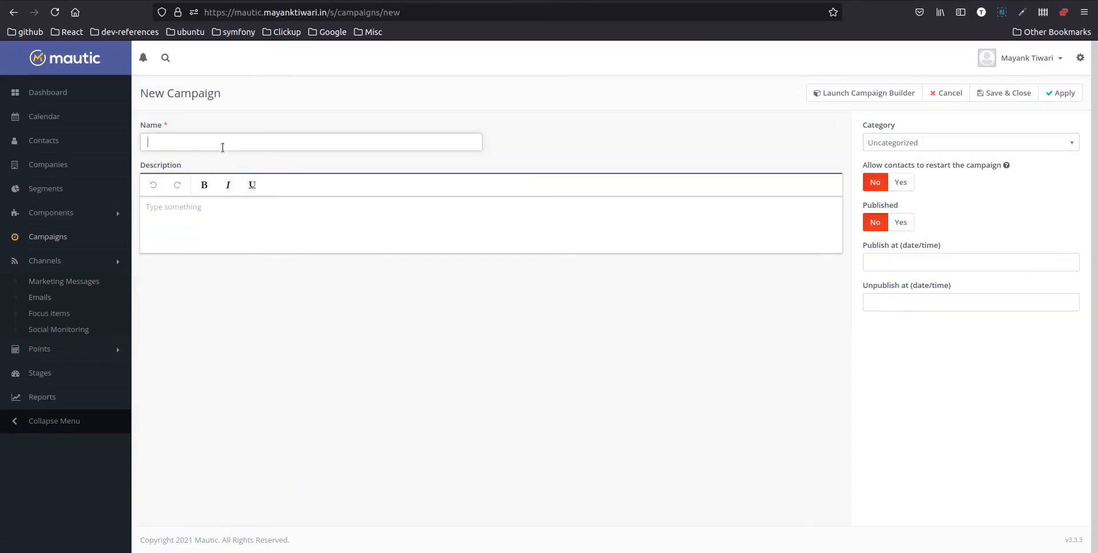
pyautogui.write('Recurring Email Campaign')
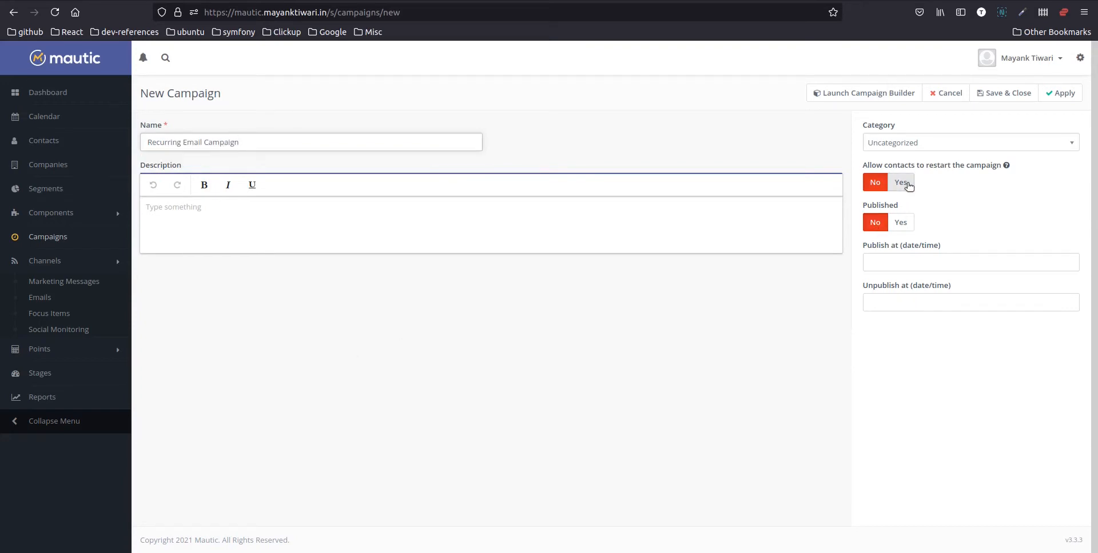
pyautogui.click(901, 181)
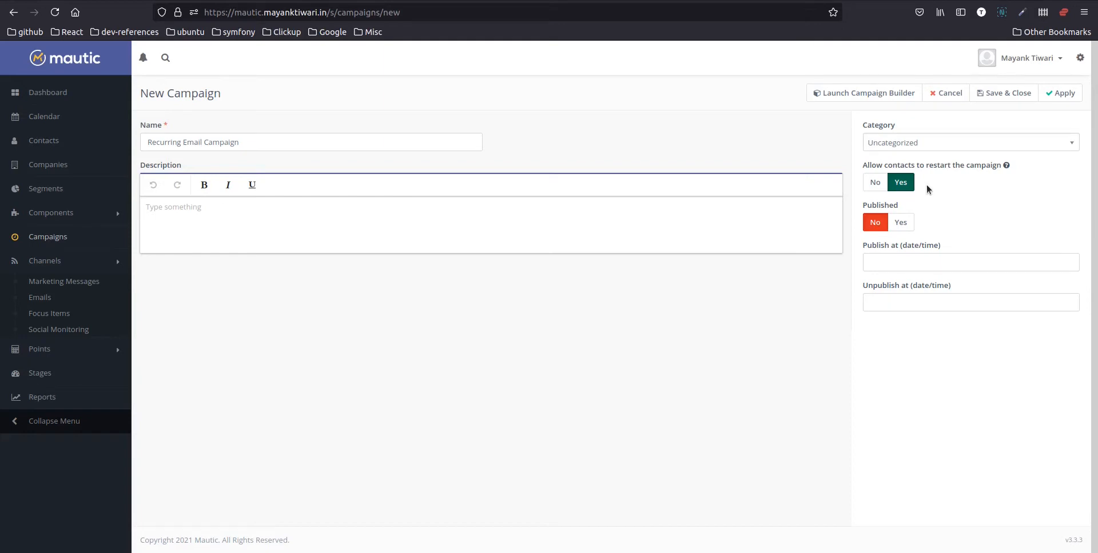
pyautogui.moveTo(935, 212)
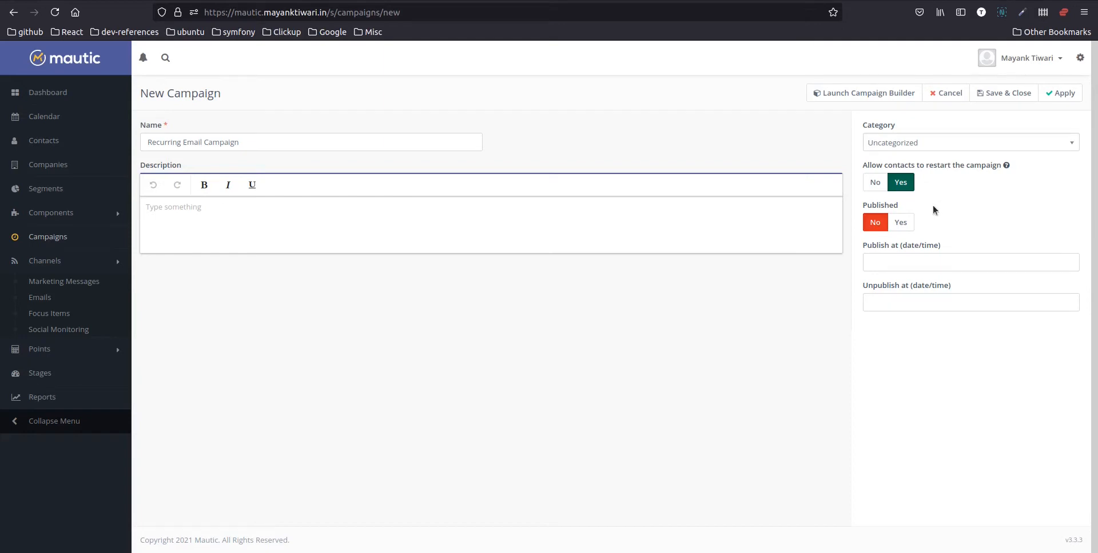
# In the campaign builder, set Test Segment as the contact source and search actions for 'se'.
pyautogui.click(868, 92)
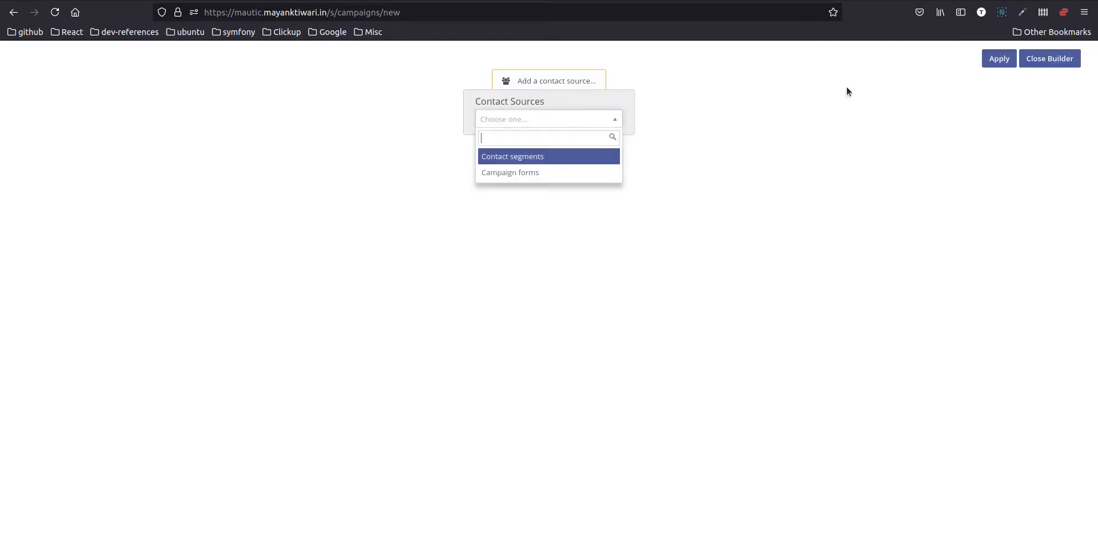
pyautogui.moveTo(522, 157)
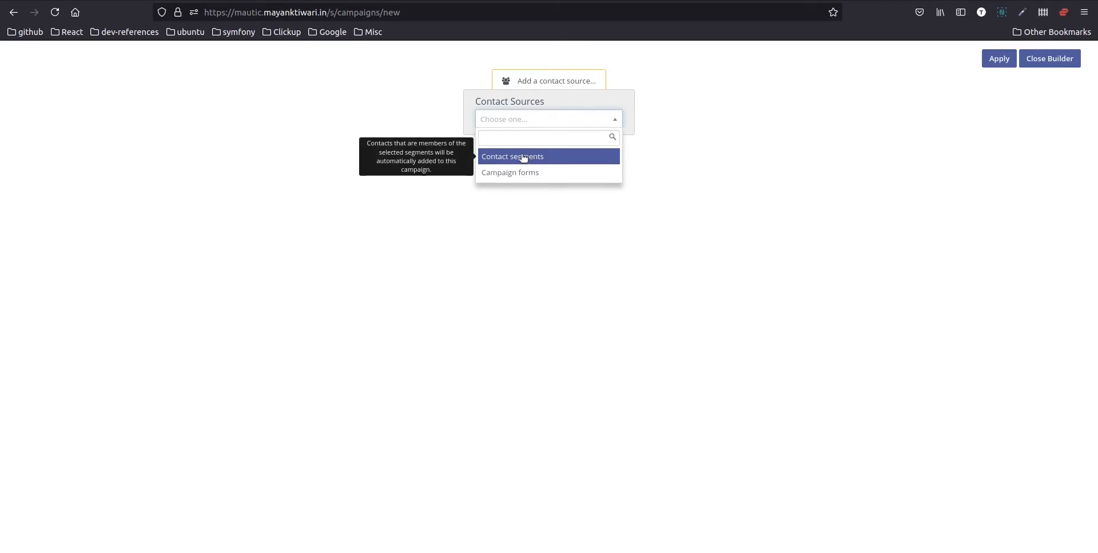
pyautogui.click(512, 156)
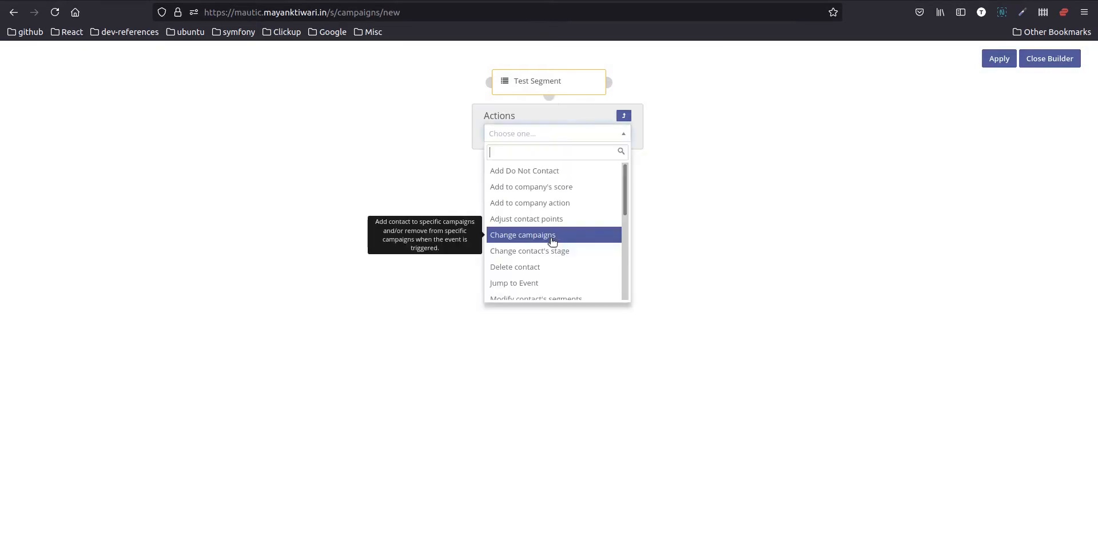
pyautogui.write('se')
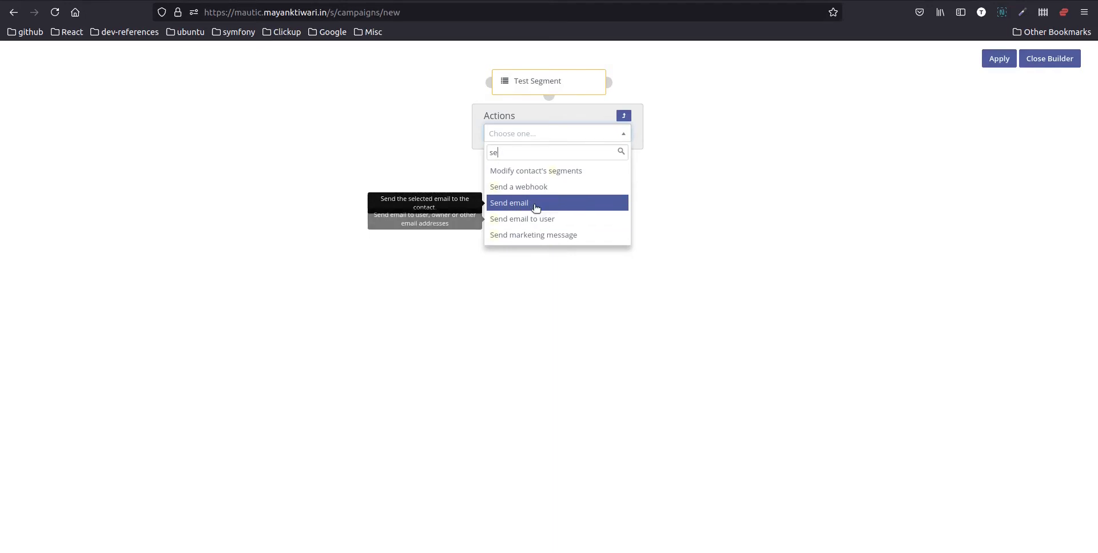
# Add a Send email action using 'Recurring Email Test' after Test Segment, then exit the builder.
pyautogui.click(509, 203)
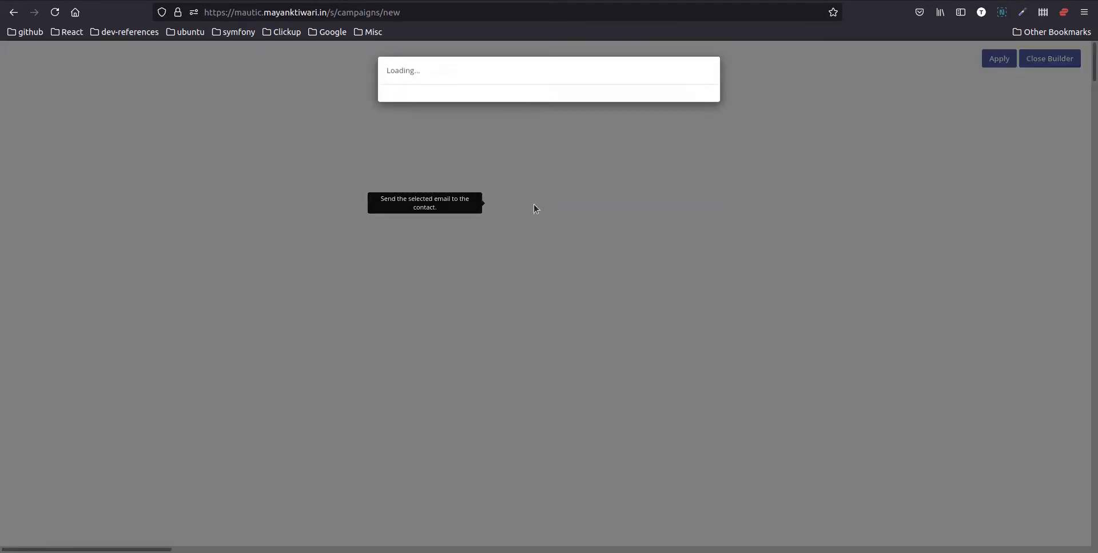
pyautogui.click(476, 216)
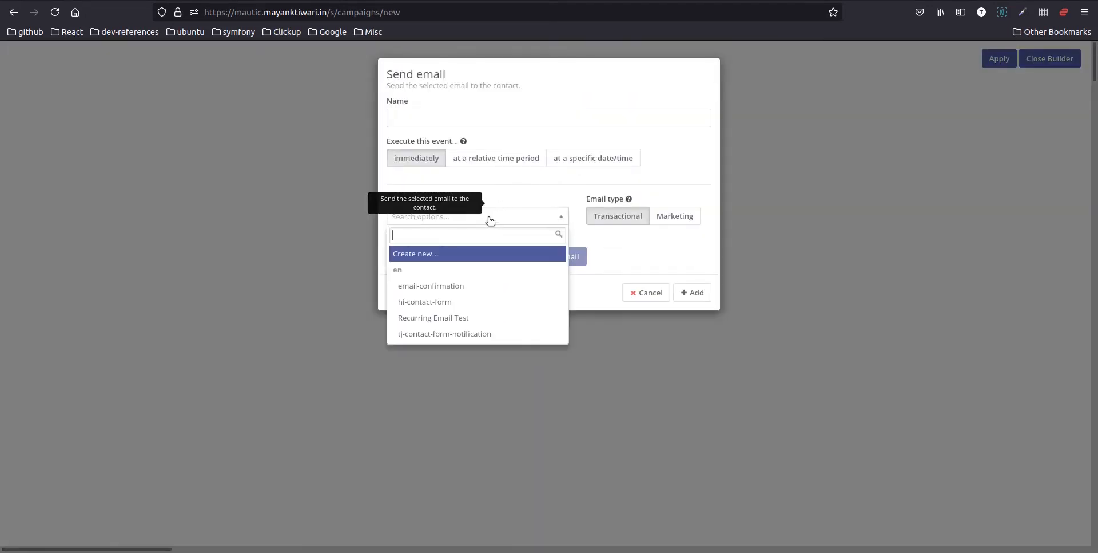
pyautogui.moveTo(424, 301)
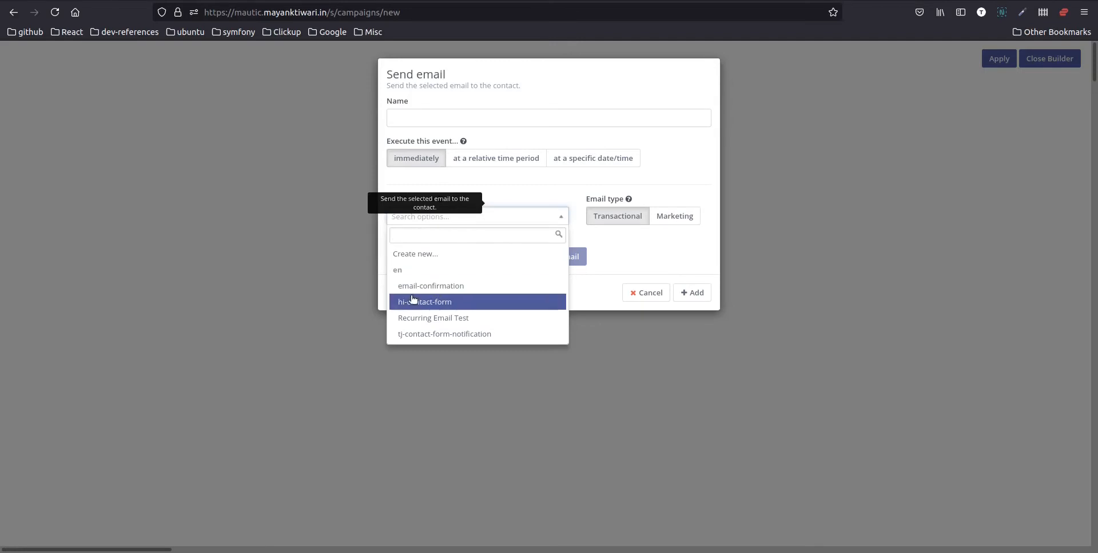
pyautogui.moveTo(446, 321)
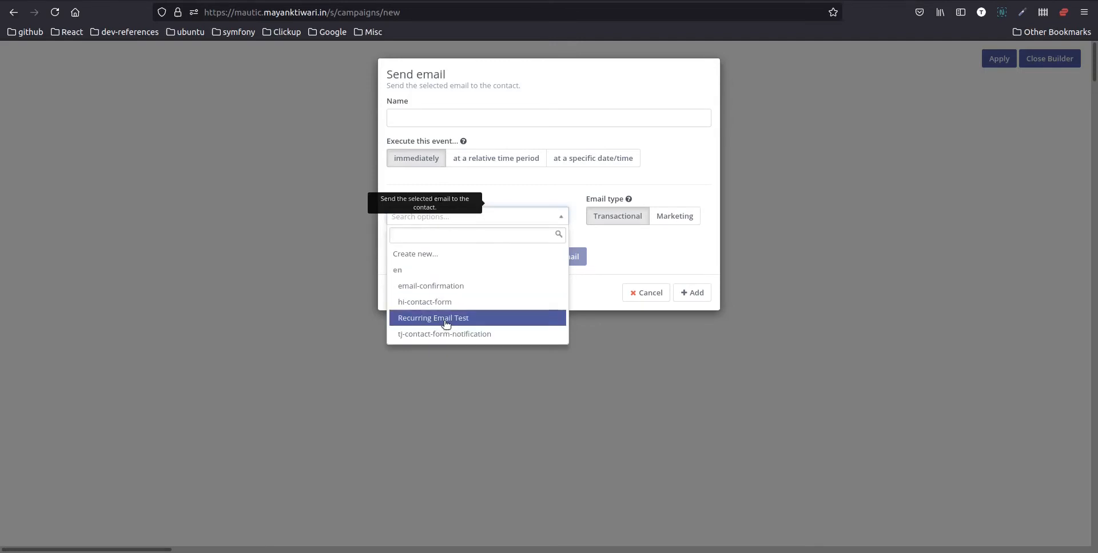
pyautogui.click(434, 318)
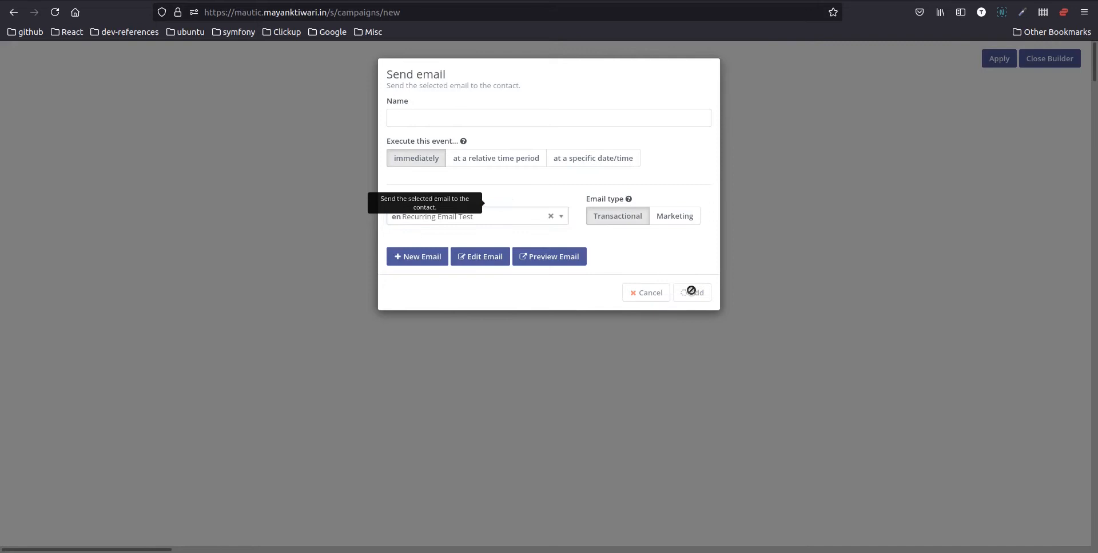
pyautogui.click(691, 292)
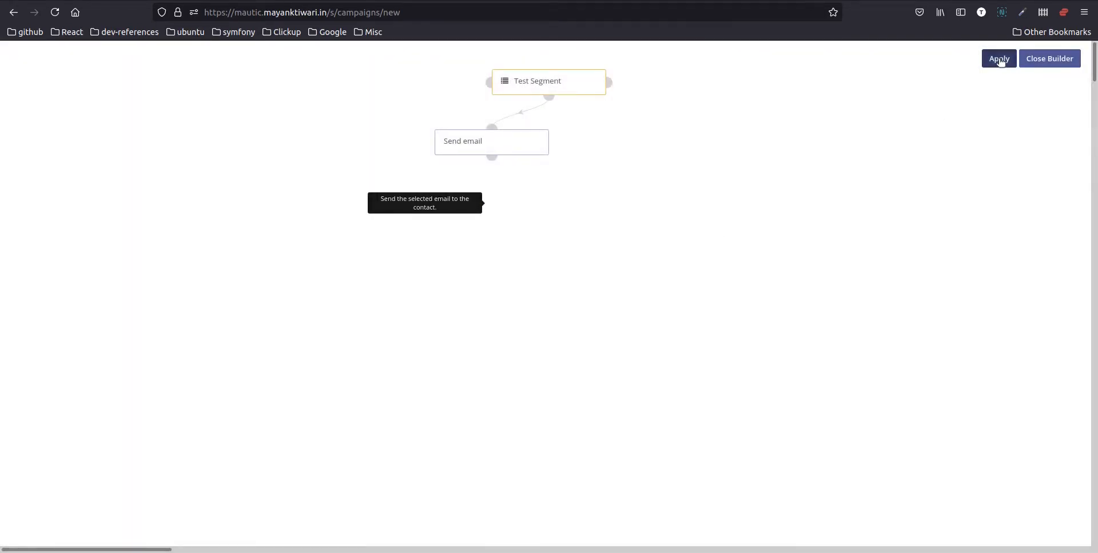
pyautogui.click(998, 59)
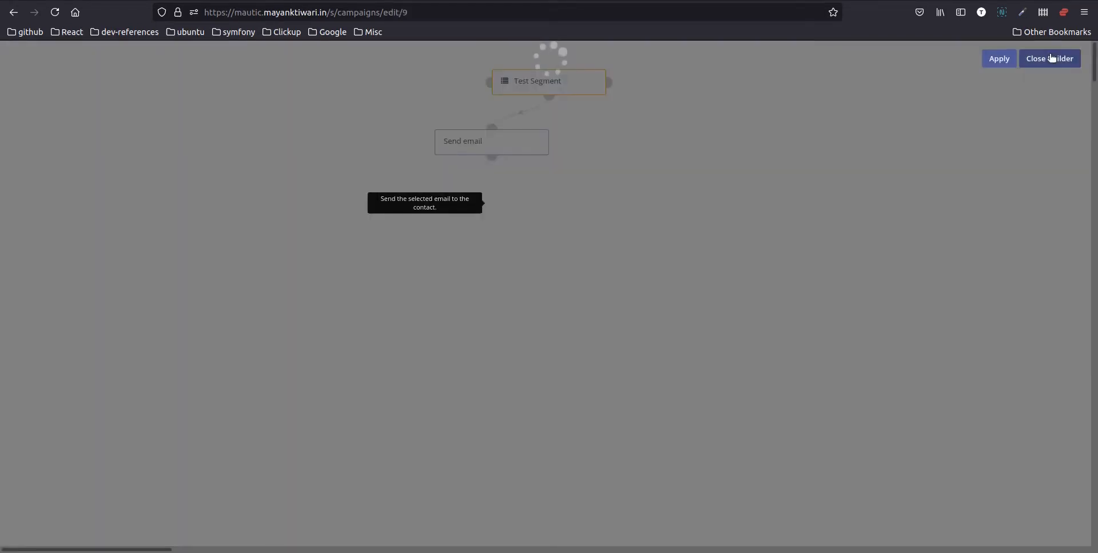
# Save Recurring Email Campaign unpublished and reopen its edit form.
pyautogui.click(1050, 59)
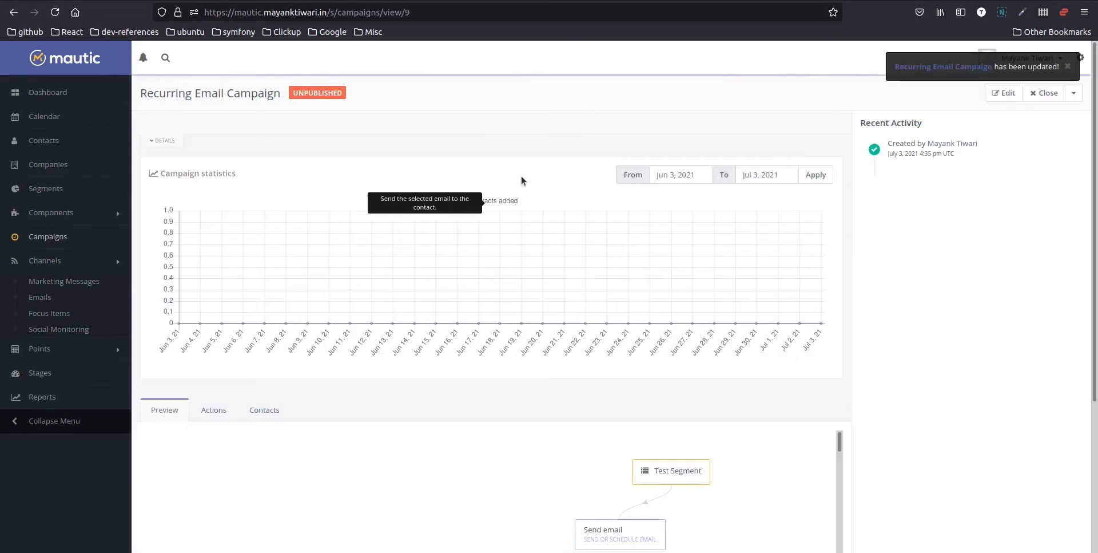
pyautogui.moveTo(274, 25)
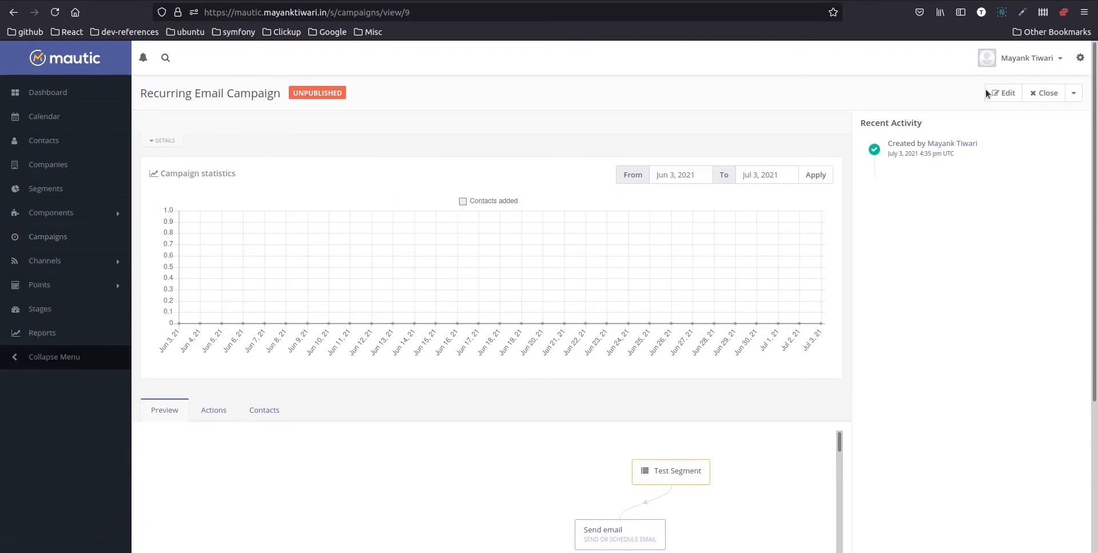
pyautogui.click(1002, 92)
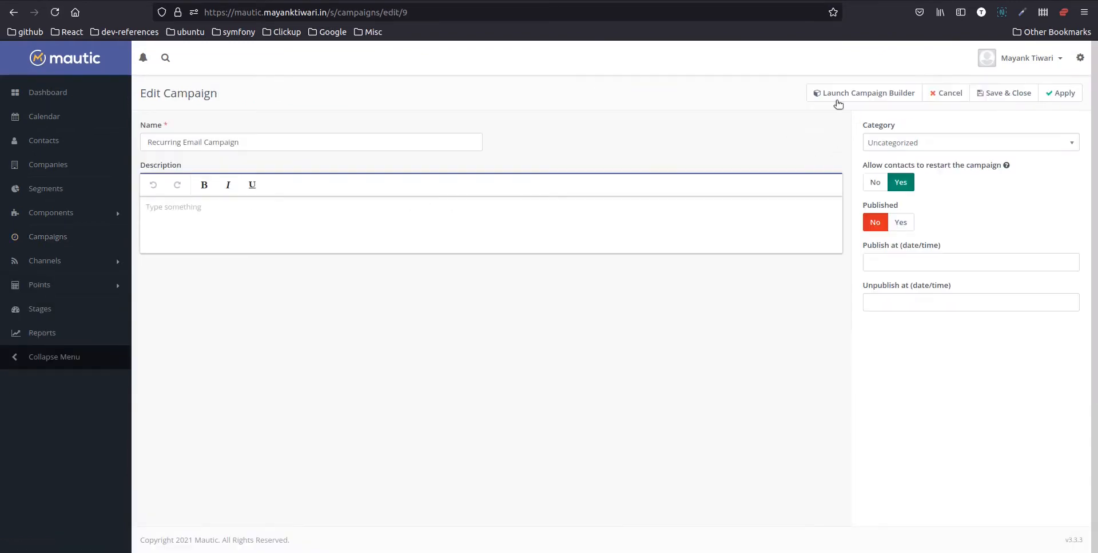
# Begin adding a Change campaigns action beneath the Send email step.
pyautogui.click(867, 93)
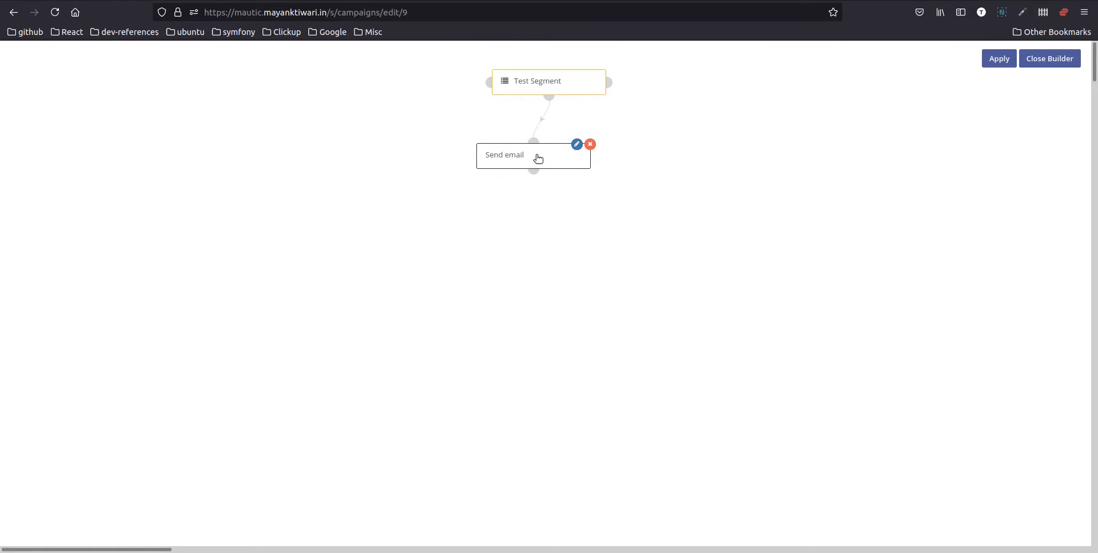
pyautogui.click(533, 168)
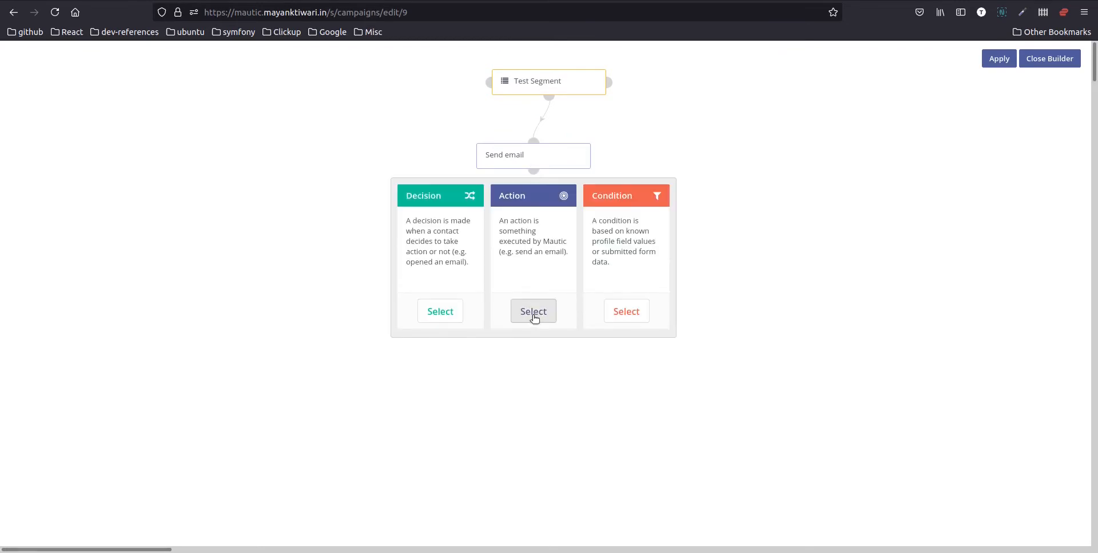
pyautogui.click(533, 312)
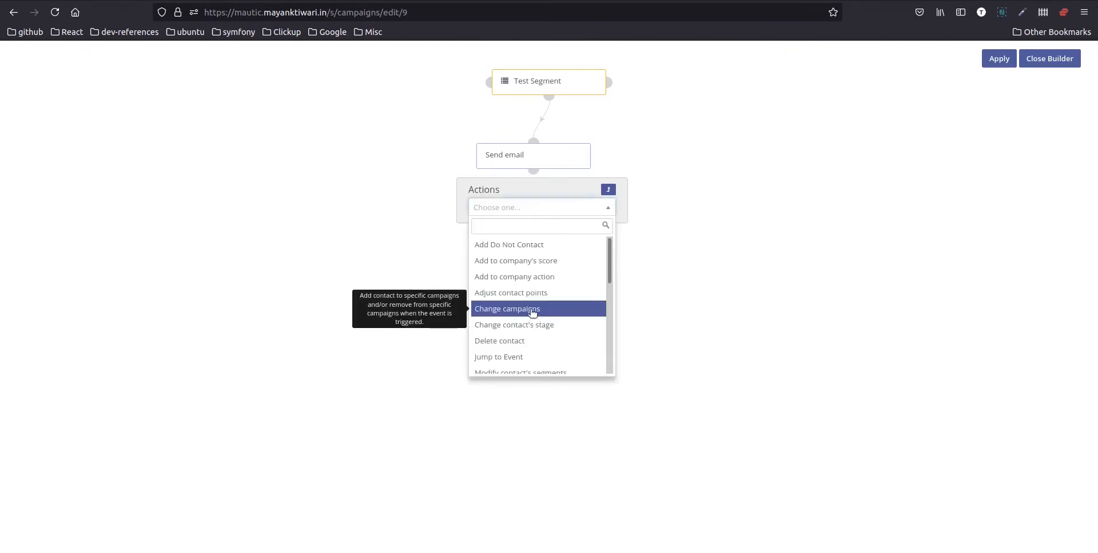
pyautogui.click(507, 308)
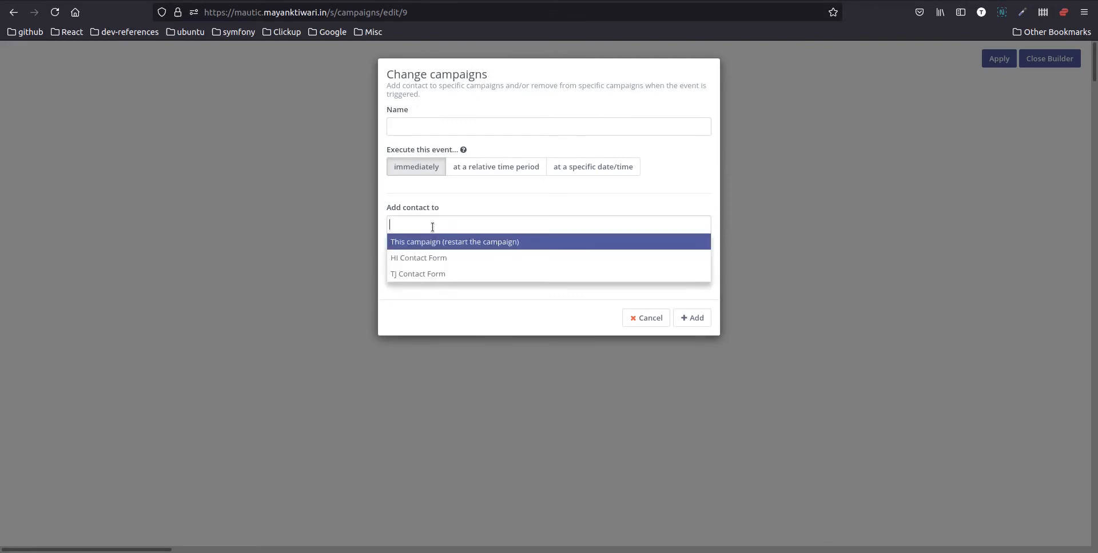
pyautogui.moveTo(441, 238)
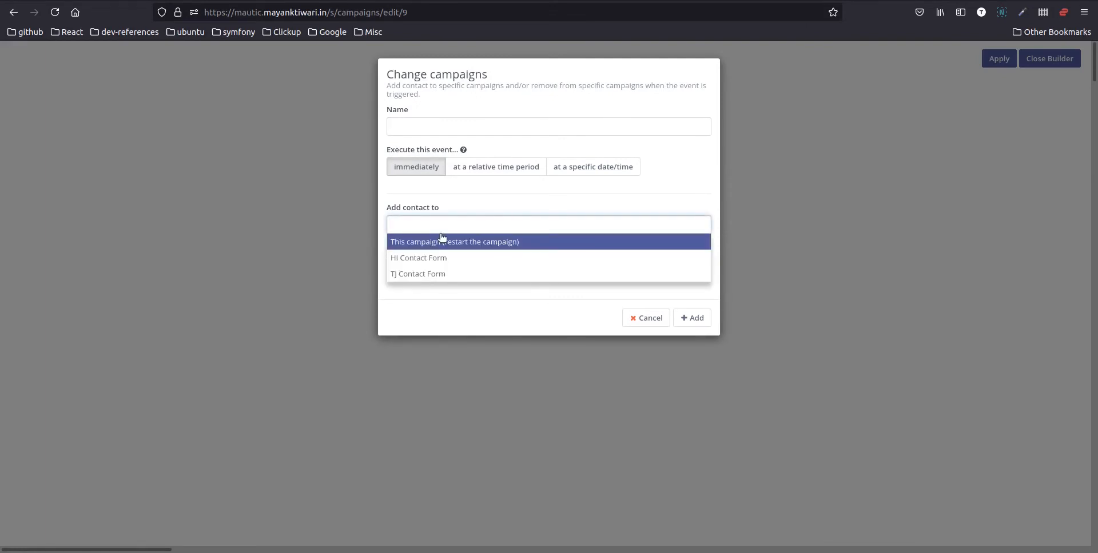
pyautogui.moveTo(459, 258)
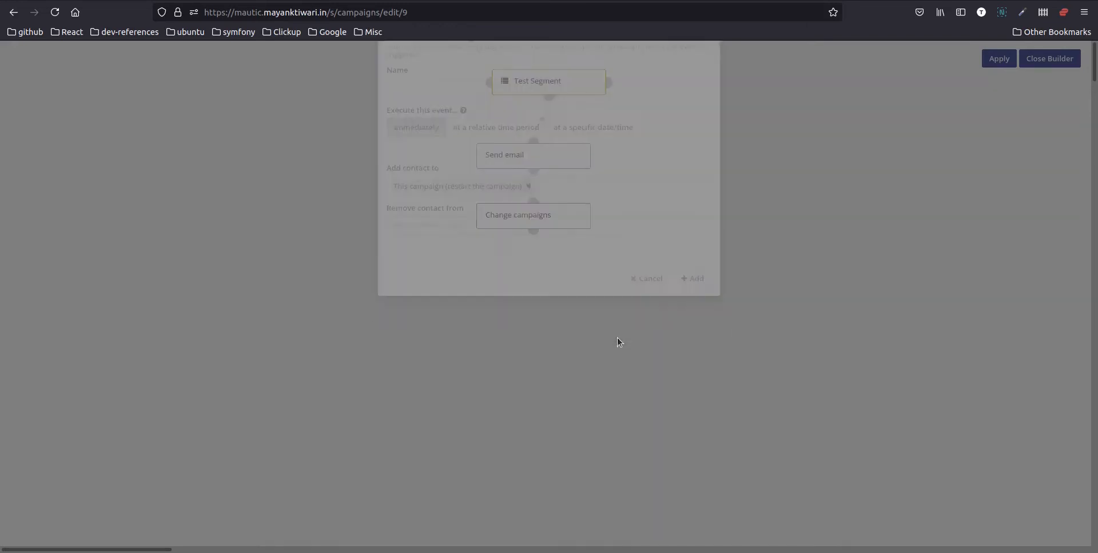
# Set the Change campaigns action to re-add contacts to this campaign.
pyautogui.click(645, 278)
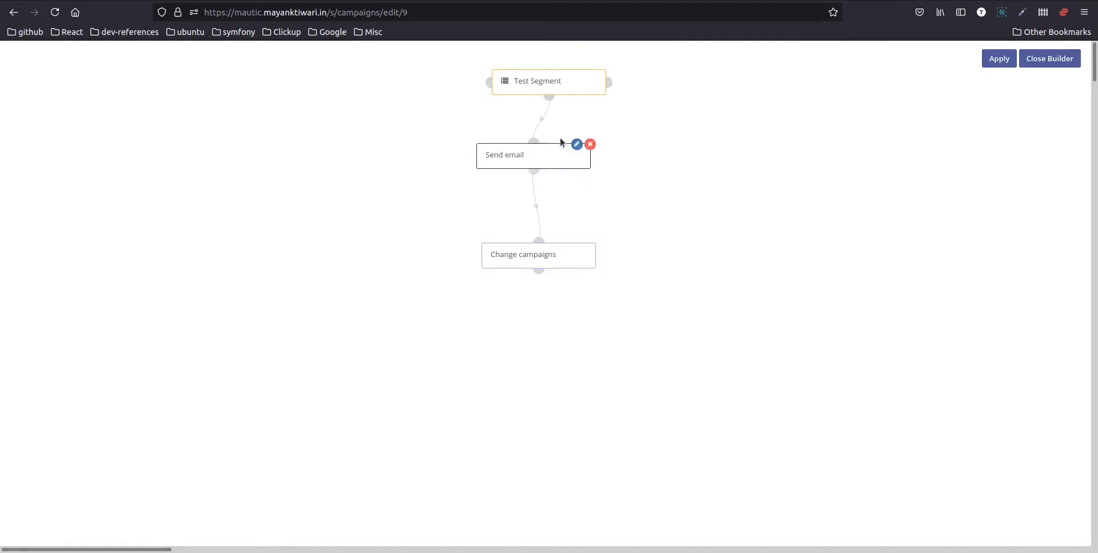
pyautogui.moveTo(572, 84)
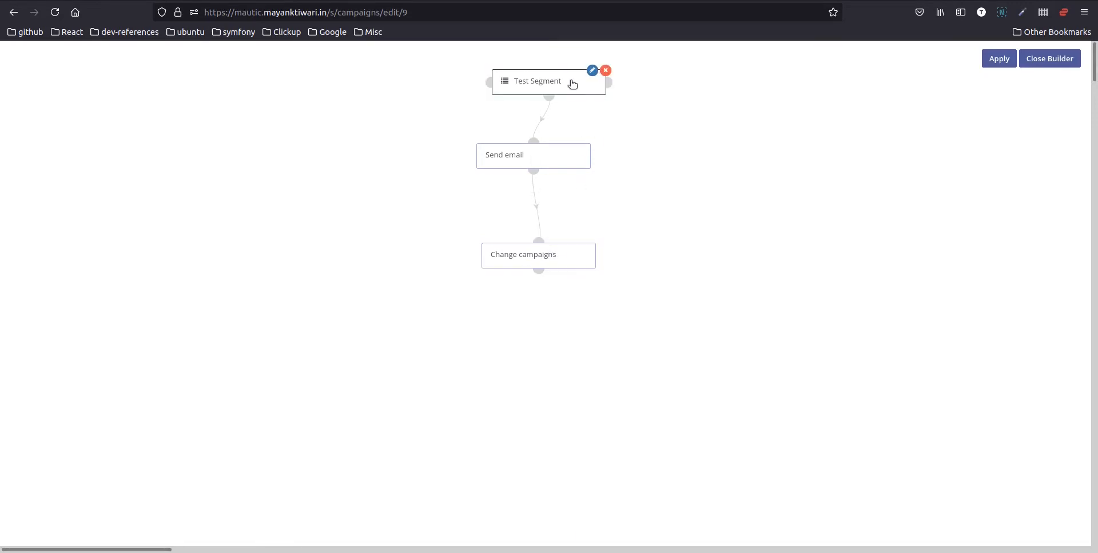
pyautogui.moveTo(552, 85)
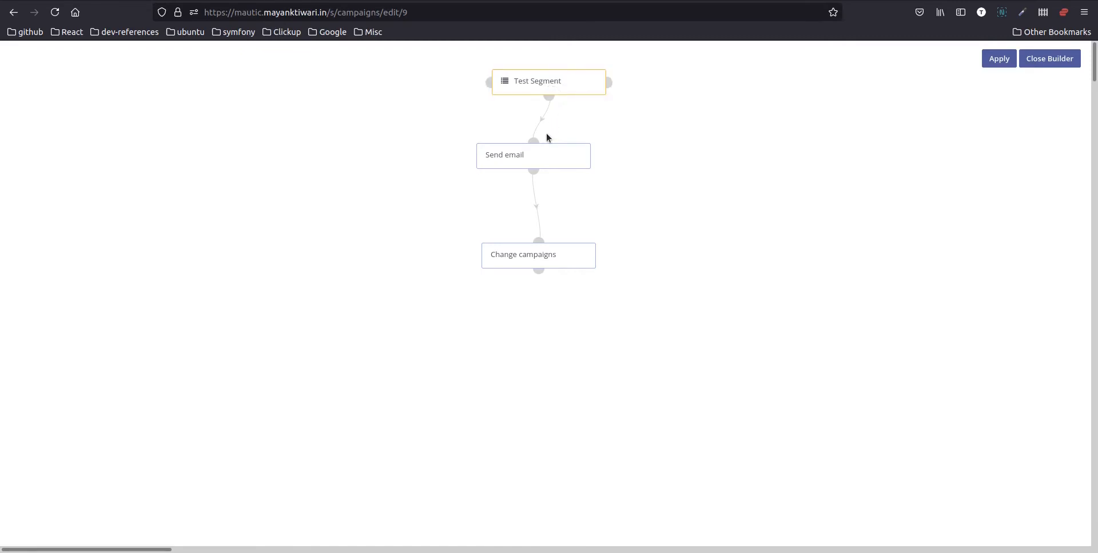
pyautogui.moveTo(545, 231)
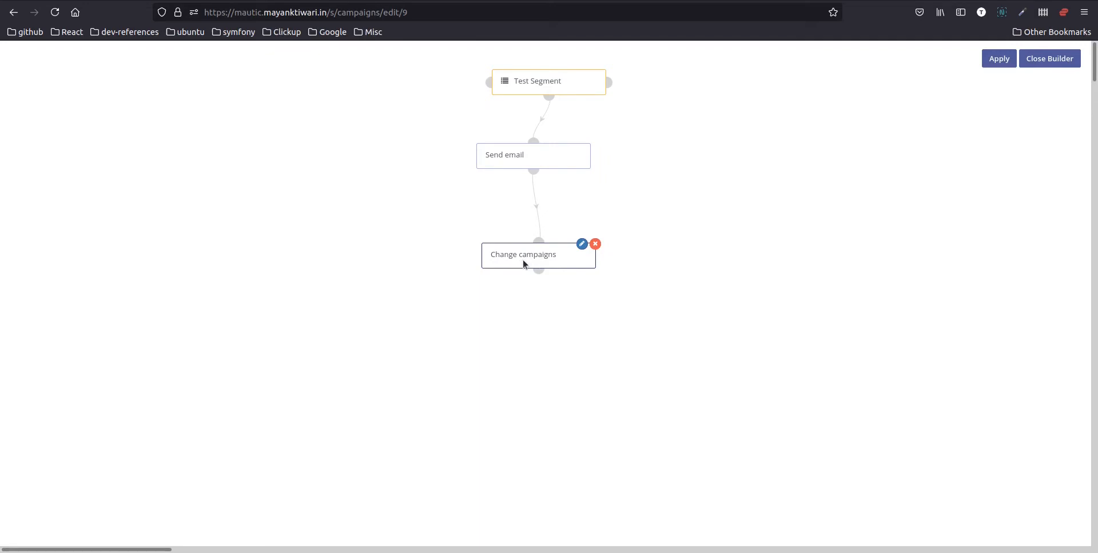
pyautogui.moveTo(496, 228)
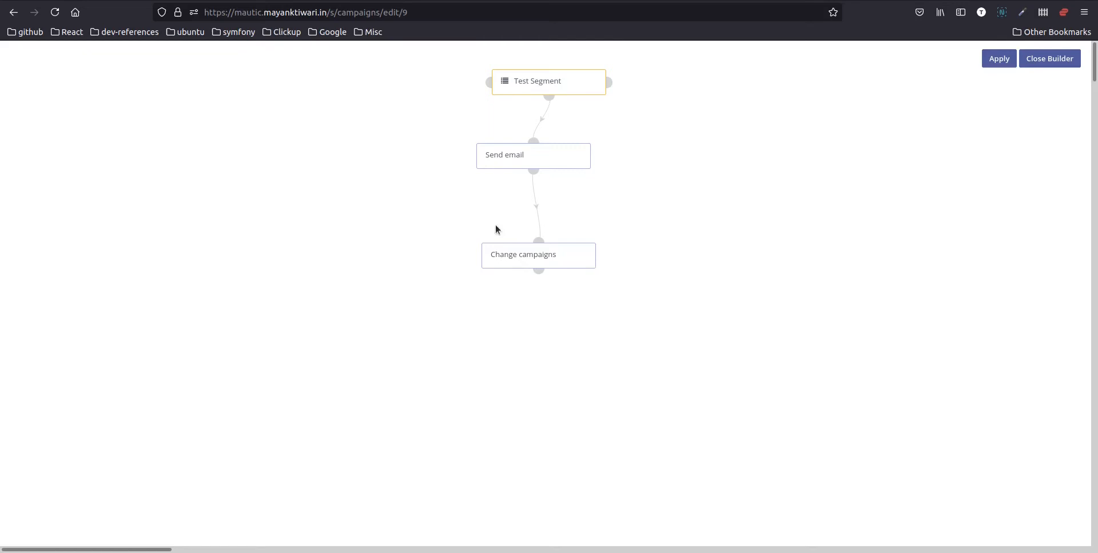
pyautogui.moveTo(466, 212)
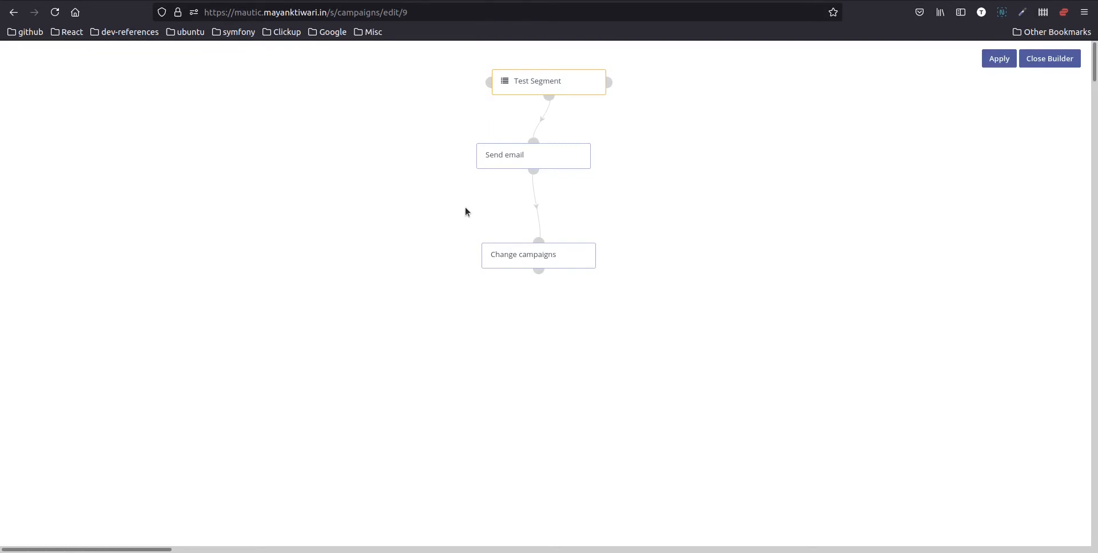
pyautogui.moveTo(477, 222)
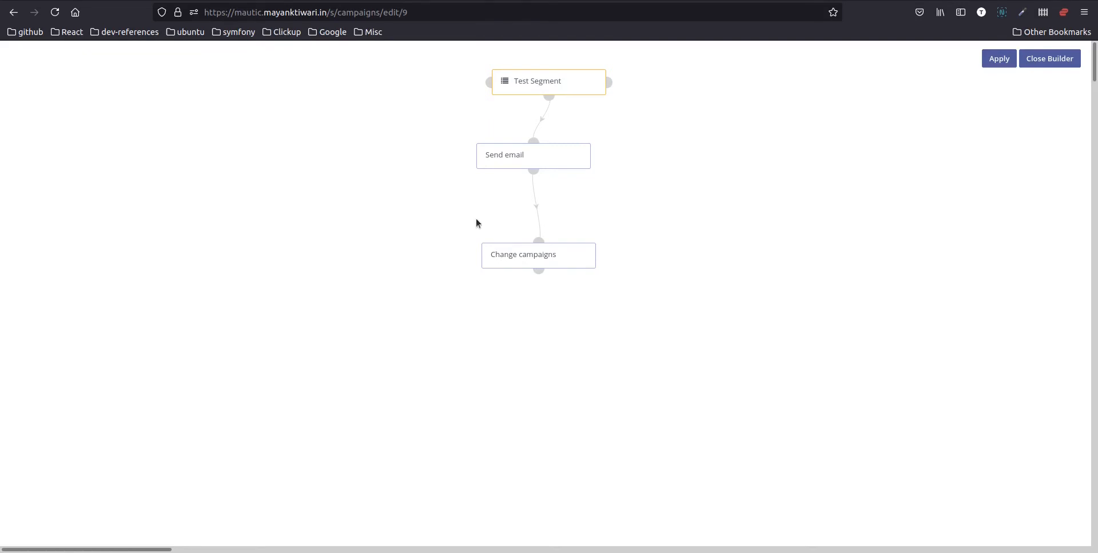
pyautogui.moveTo(531, 224)
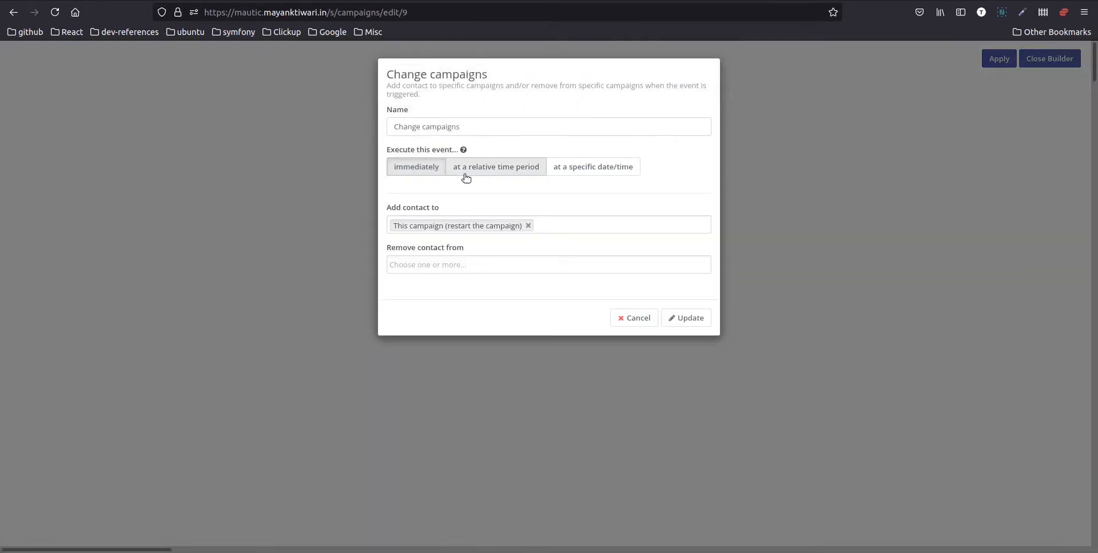
# Delay the Change campaigns action by 5 minutes after Send email and update it.
pyautogui.click(496, 166)
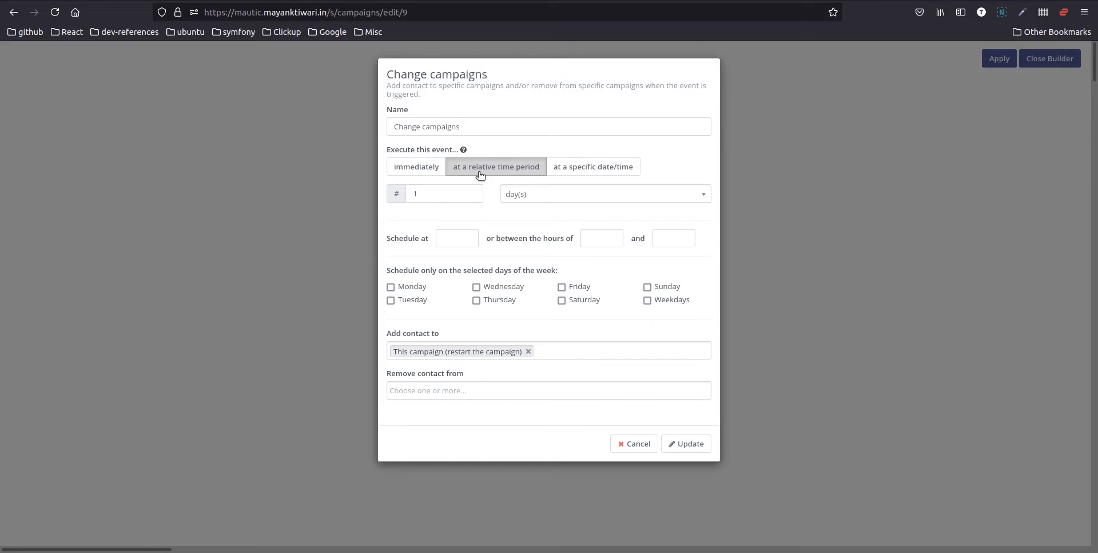
pyautogui.moveTo(456, 193)
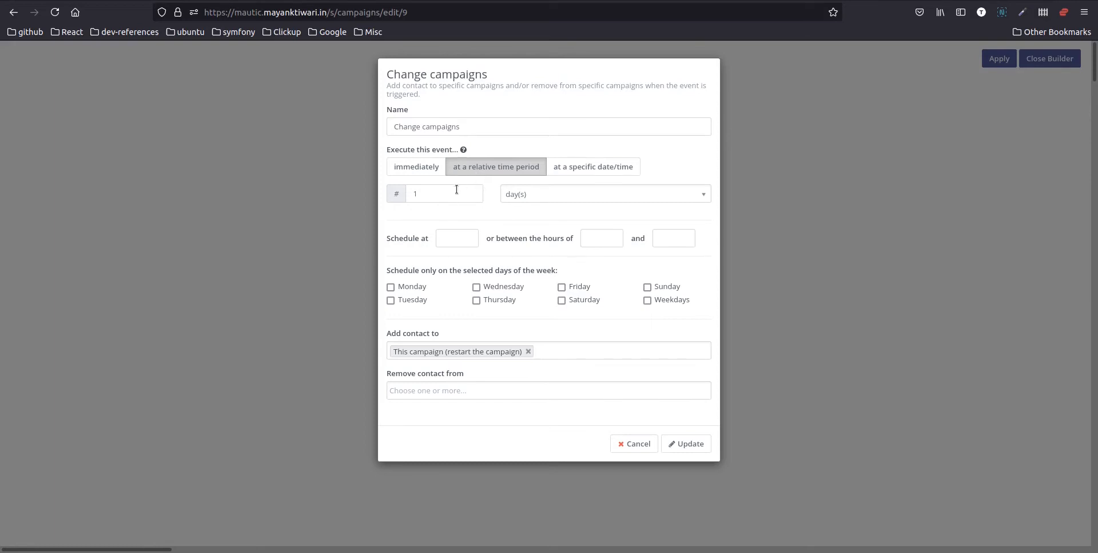
pyautogui.moveTo(590, 209)
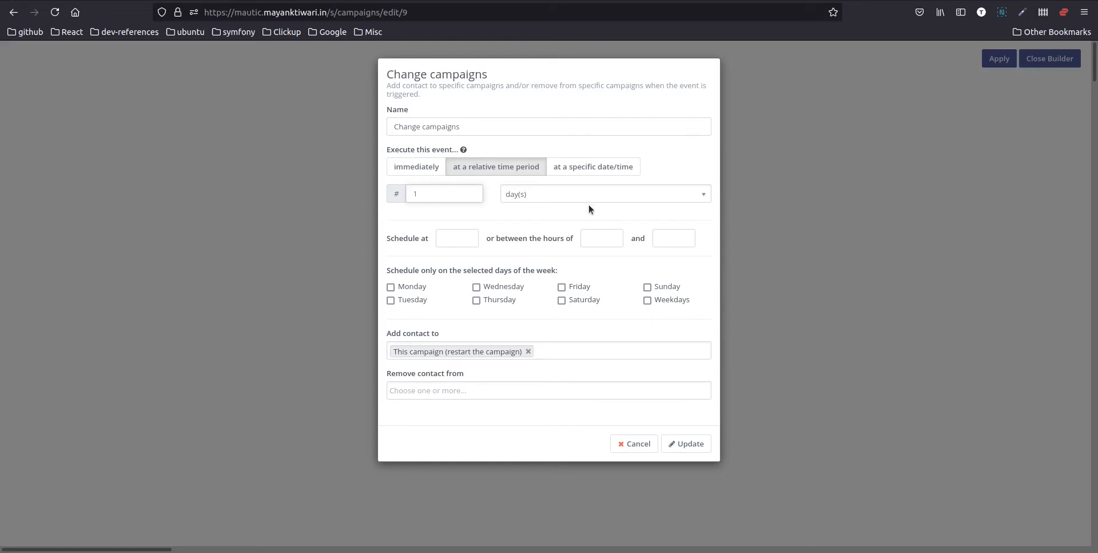
pyautogui.click(604, 193)
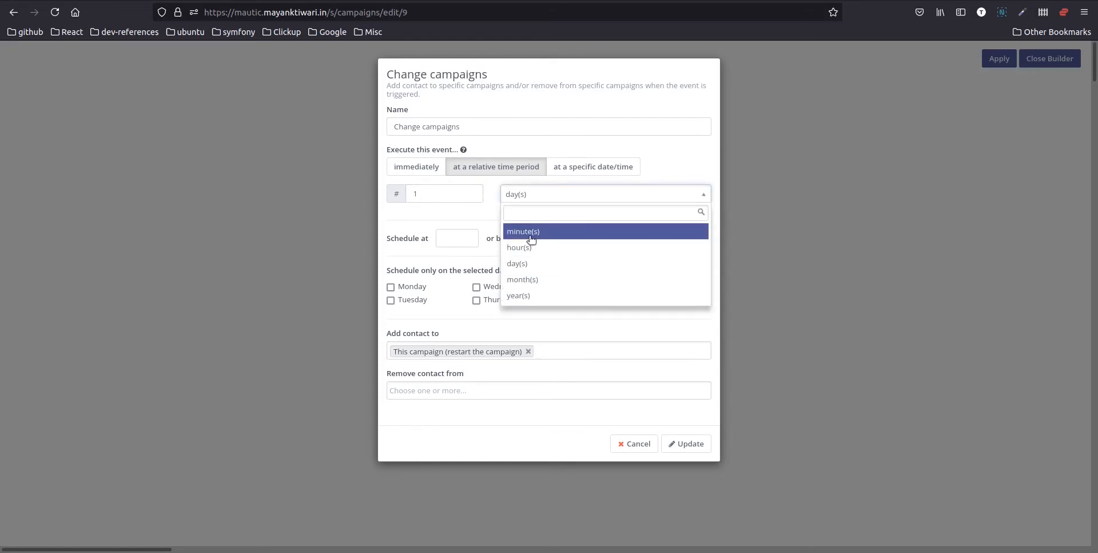
pyautogui.click(523, 231)
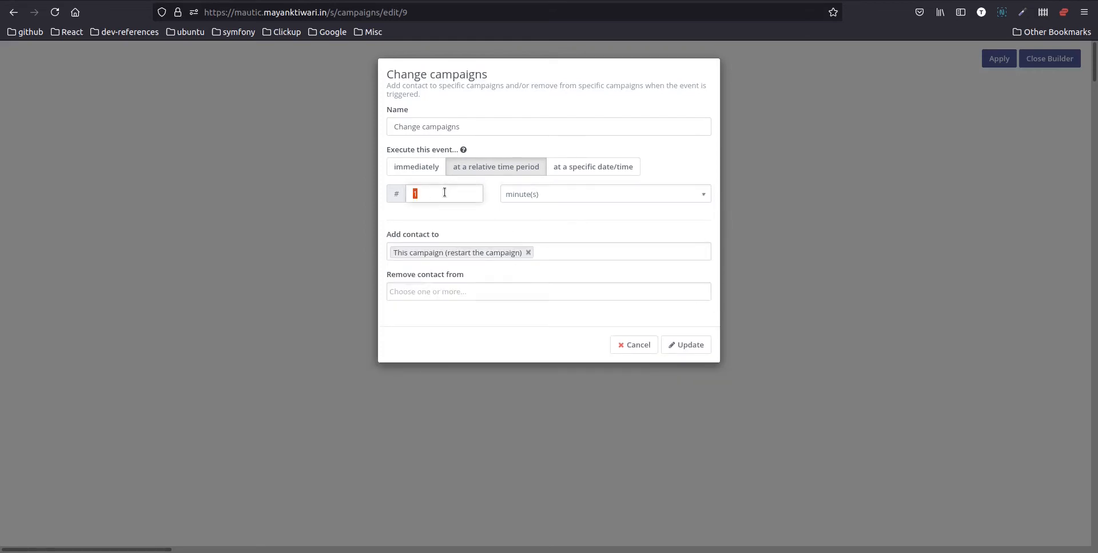
pyautogui.write('5')
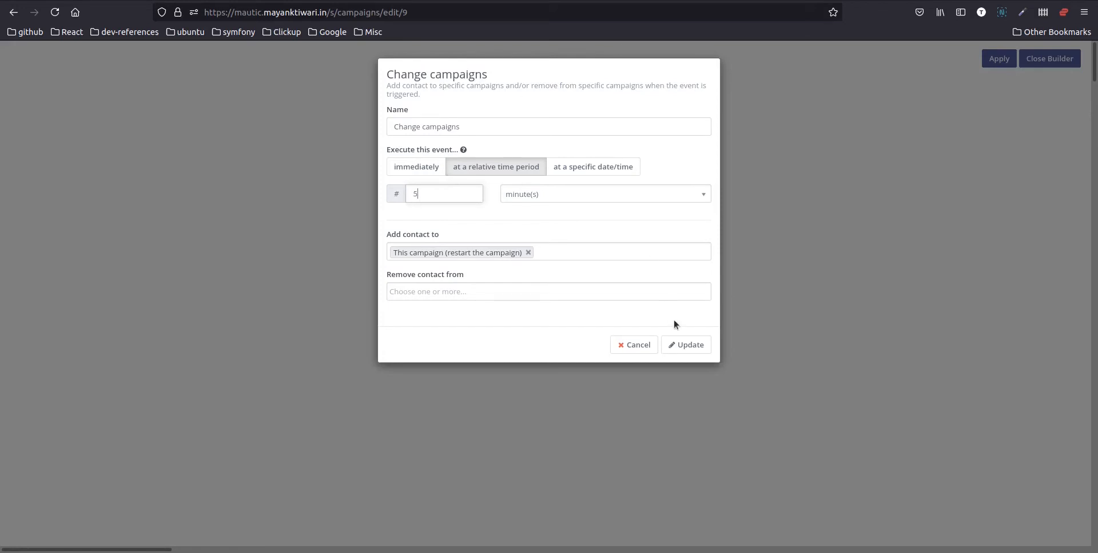
pyautogui.click(685, 344)
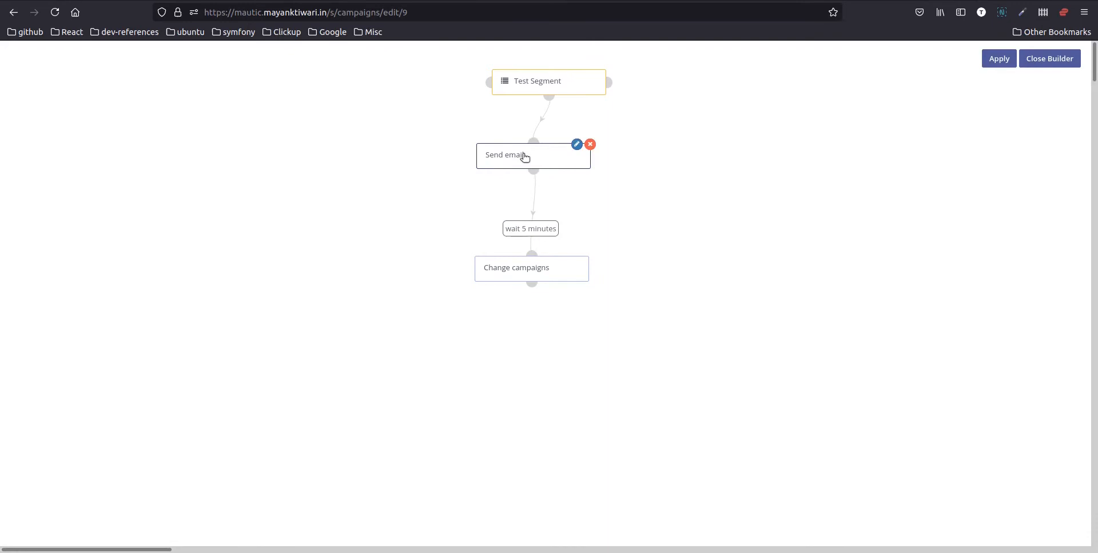
pyautogui.moveTo(535, 175)
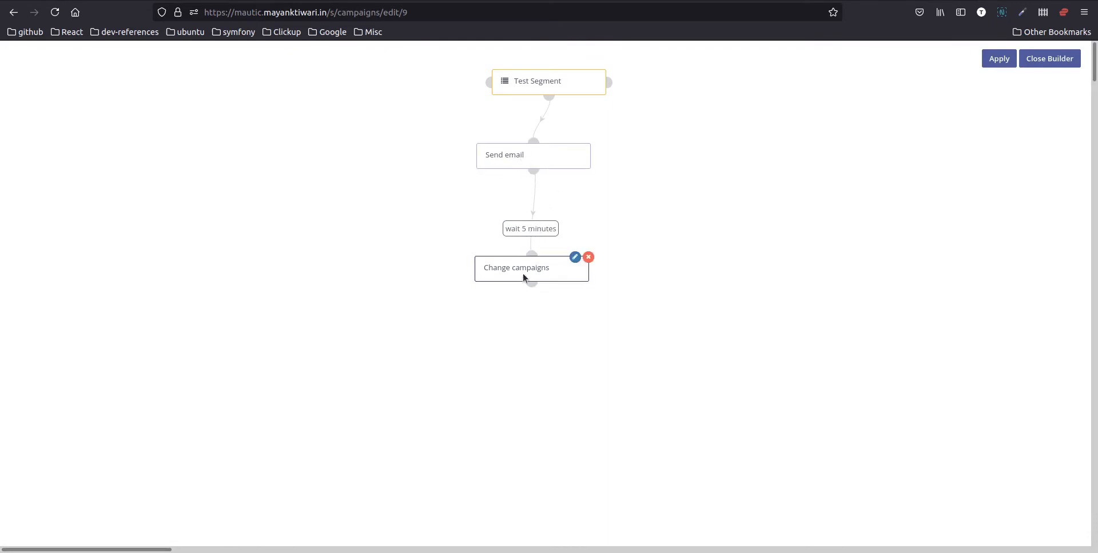
pyautogui.moveTo(525, 262)
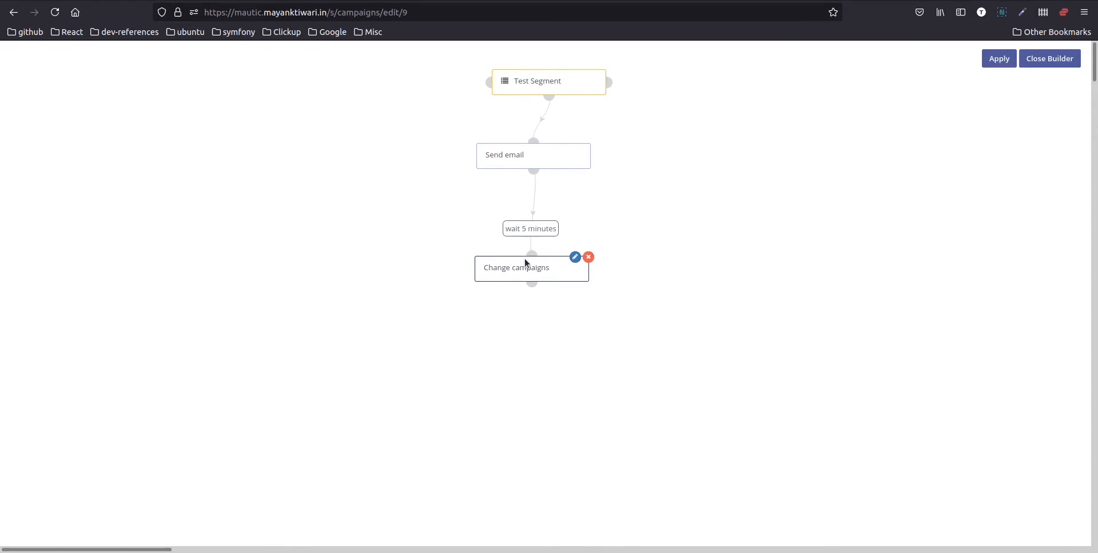
pyautogui.moveTo(972, 73)
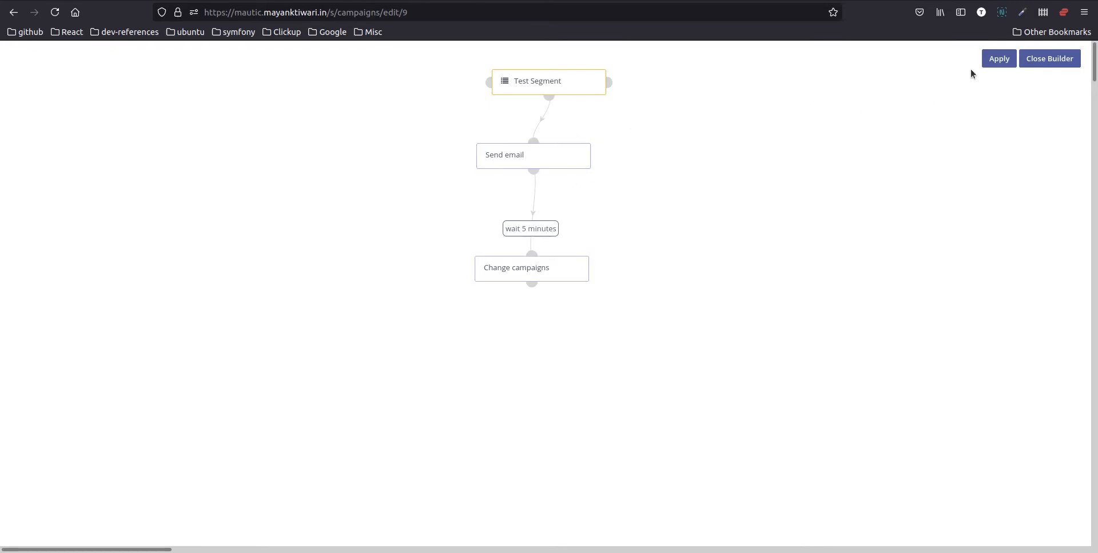
pyautogui.moveTo(571, 86)
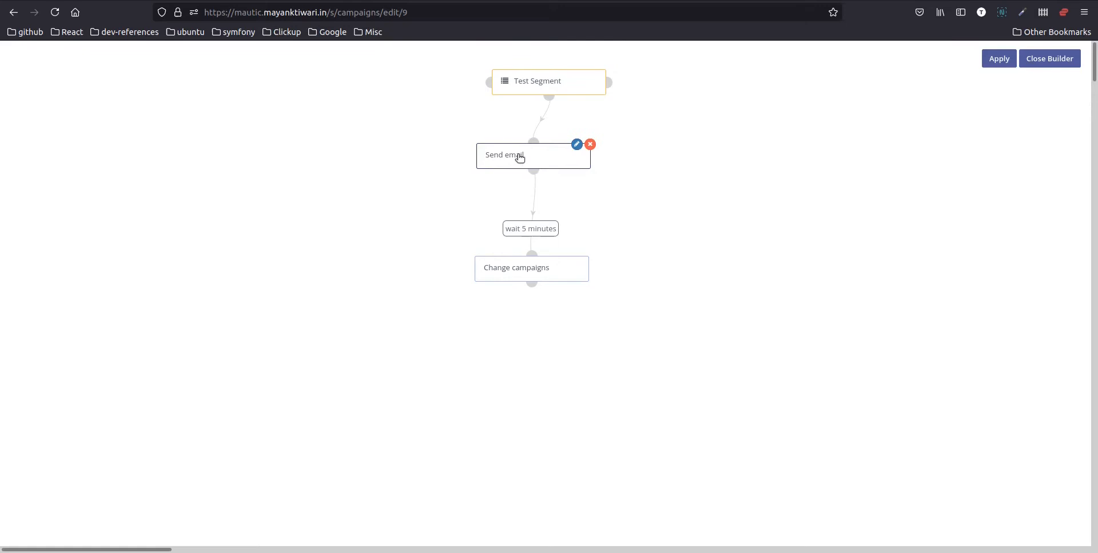
pyautogui.moveTo(540, 228)
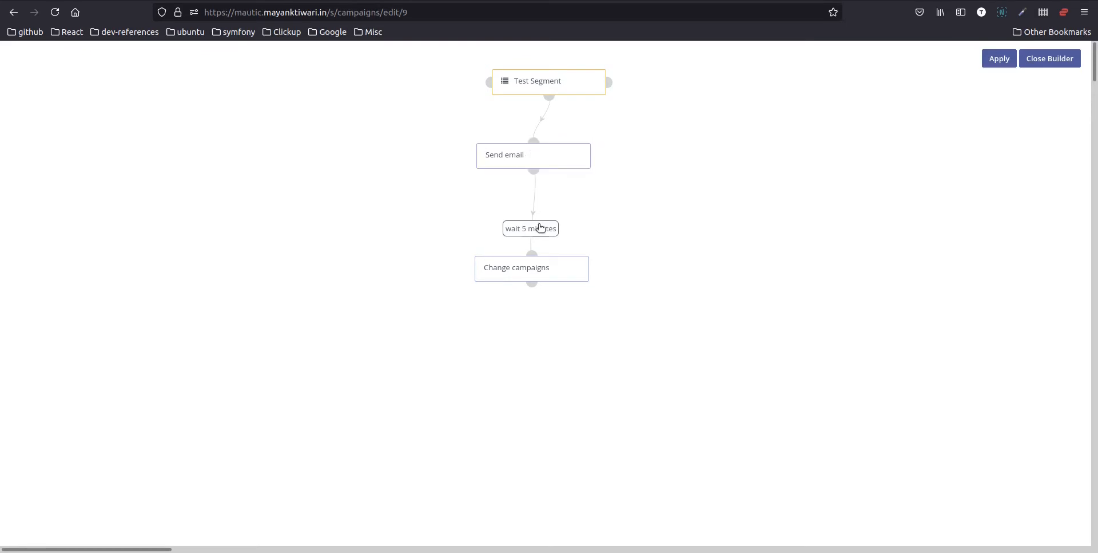
pyautogui.moveTo(529, 238)
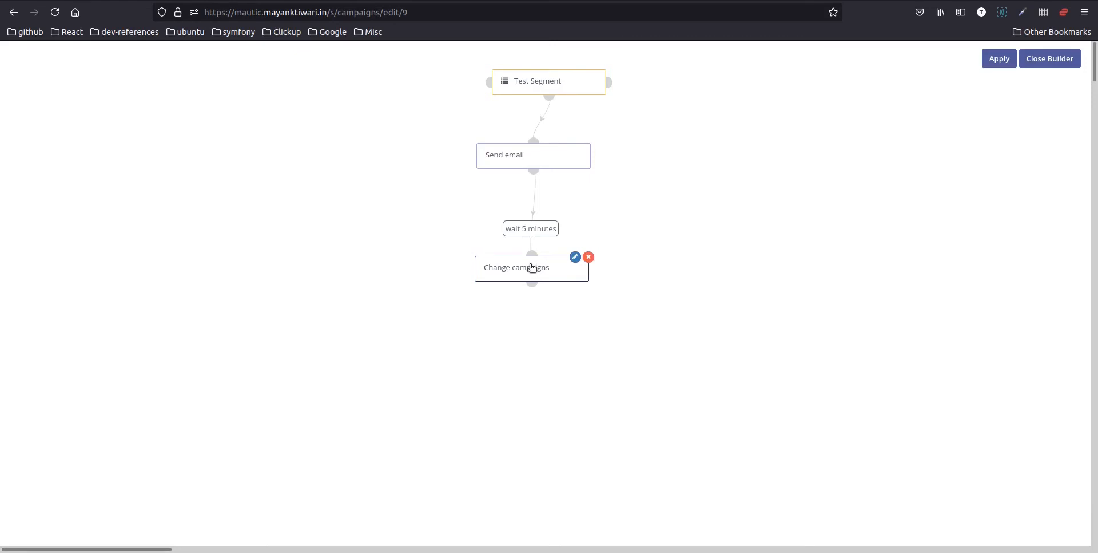
pyautogui.moveTo(531, 272)
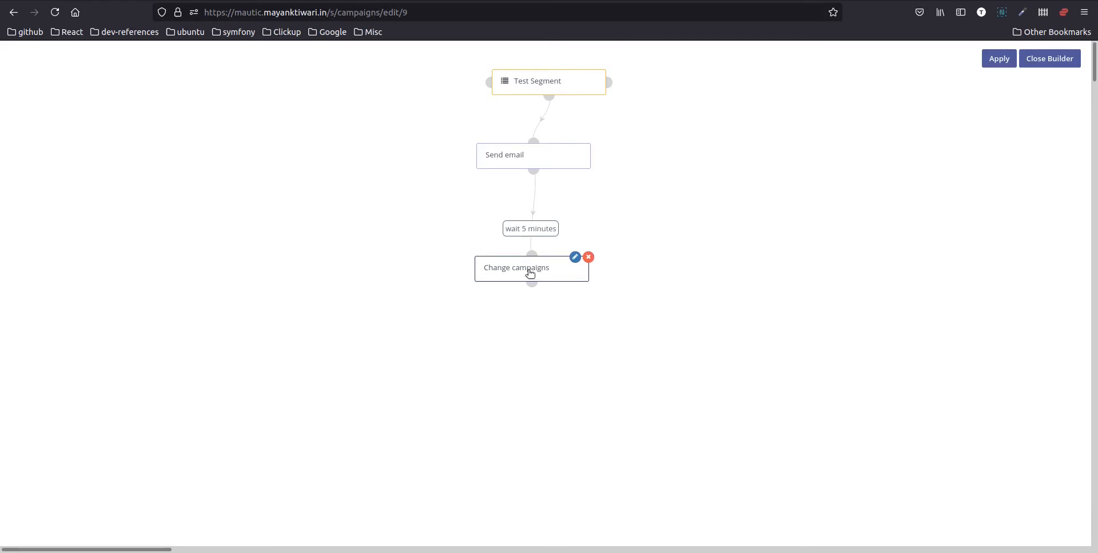
# Exit the builder, set the campaign to Published, and save it.
pyautogui.click(999, 58)
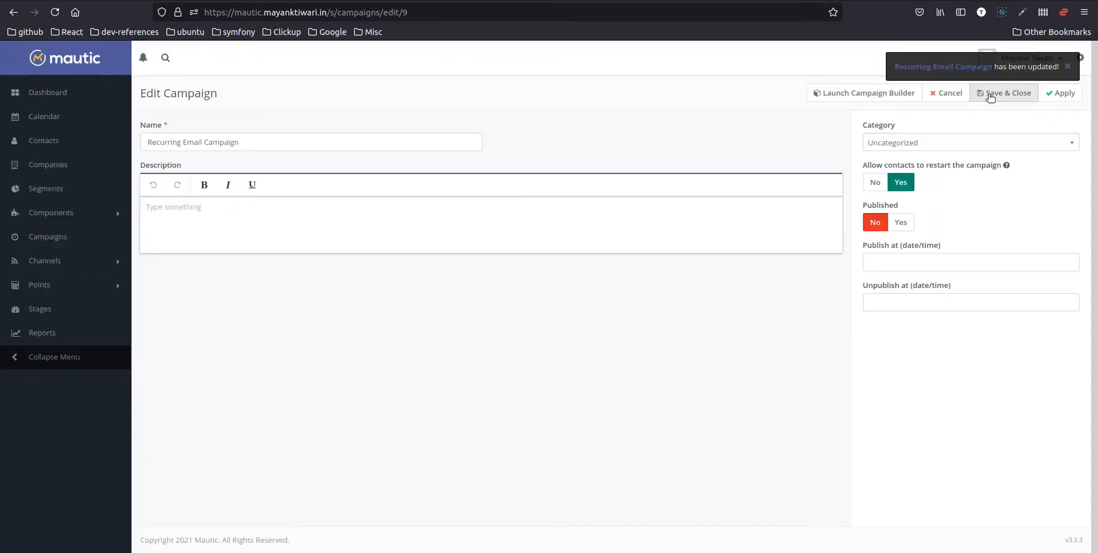
pyautogui.click(900, 222)
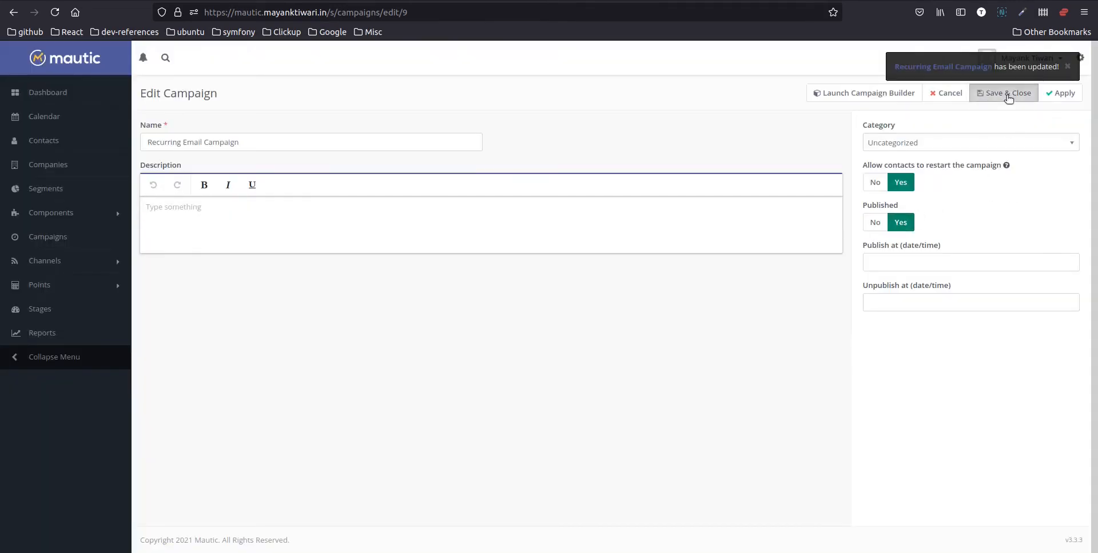
pyautogui.click(1007, 92)
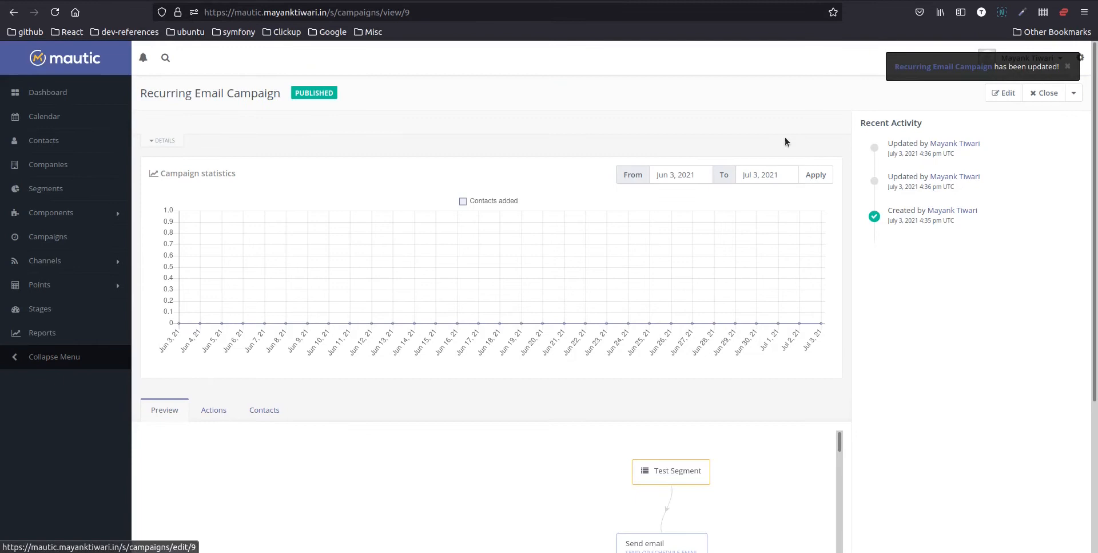
pyautogui.moveTo(1071, 70)
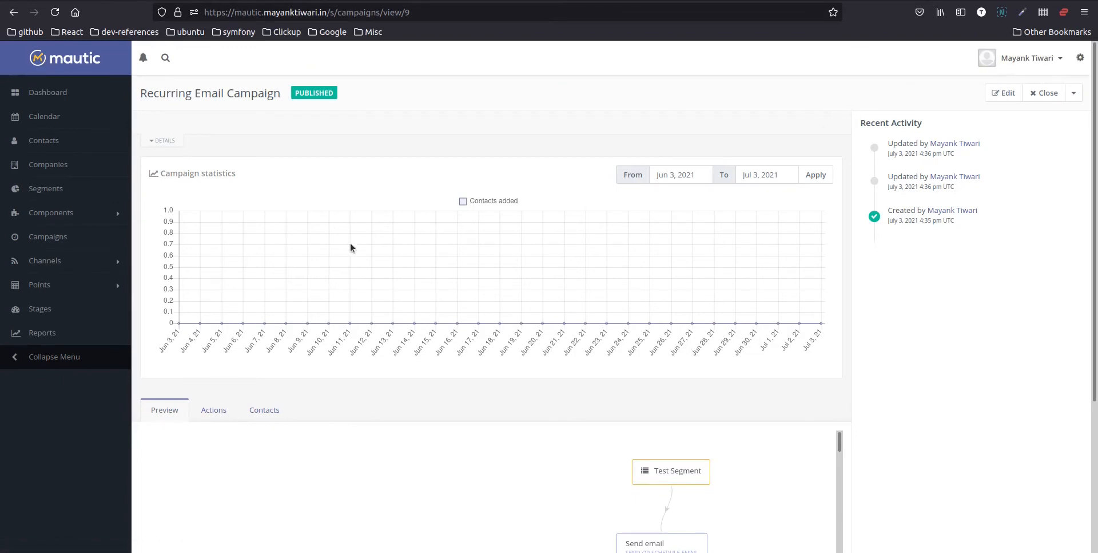
pyautogui.moveTo(453, 275)
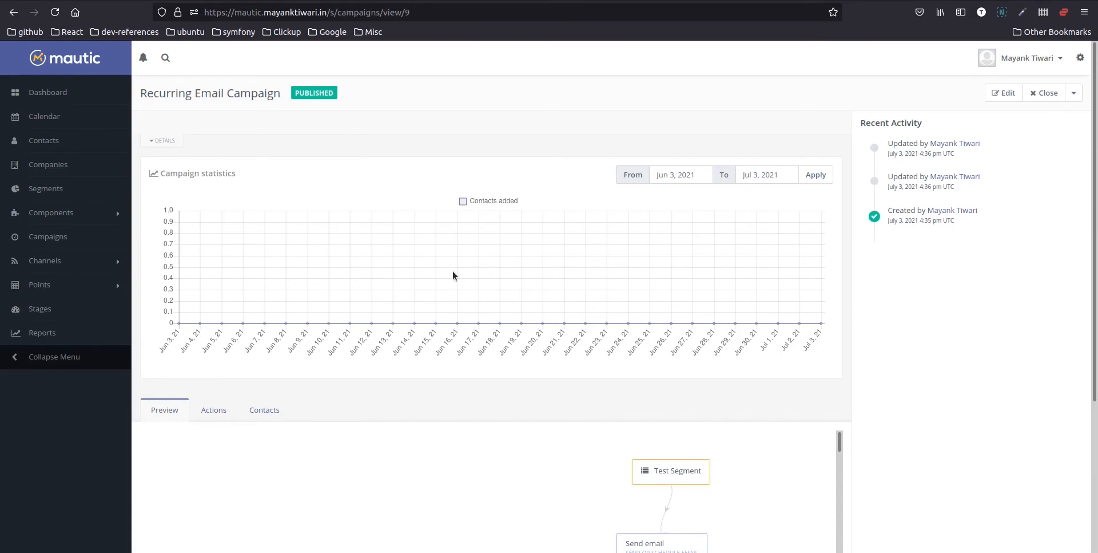
pyautogui.moveTo(440, 261)
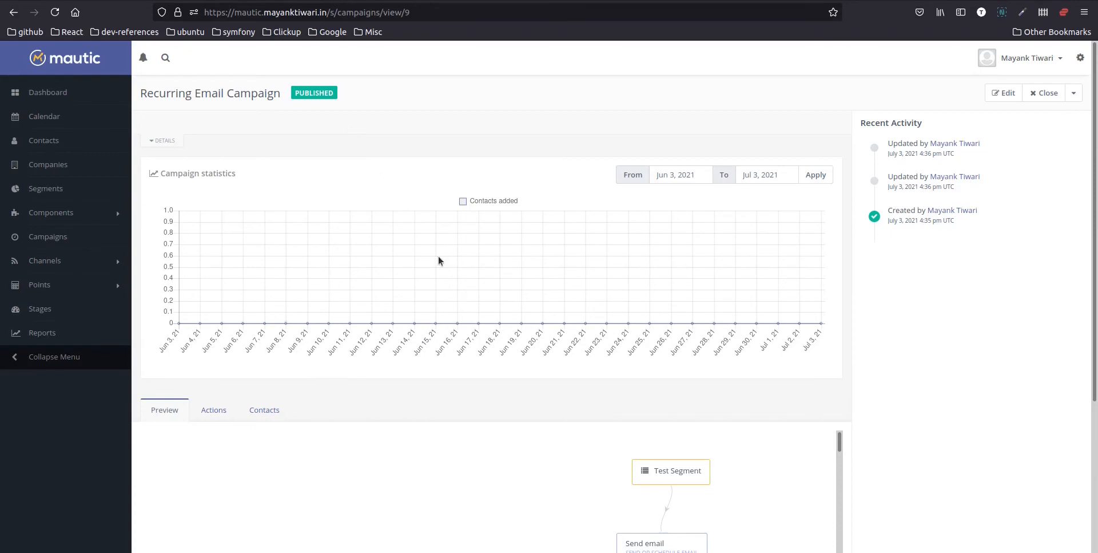
pyautogui.moveTo(412, 406)
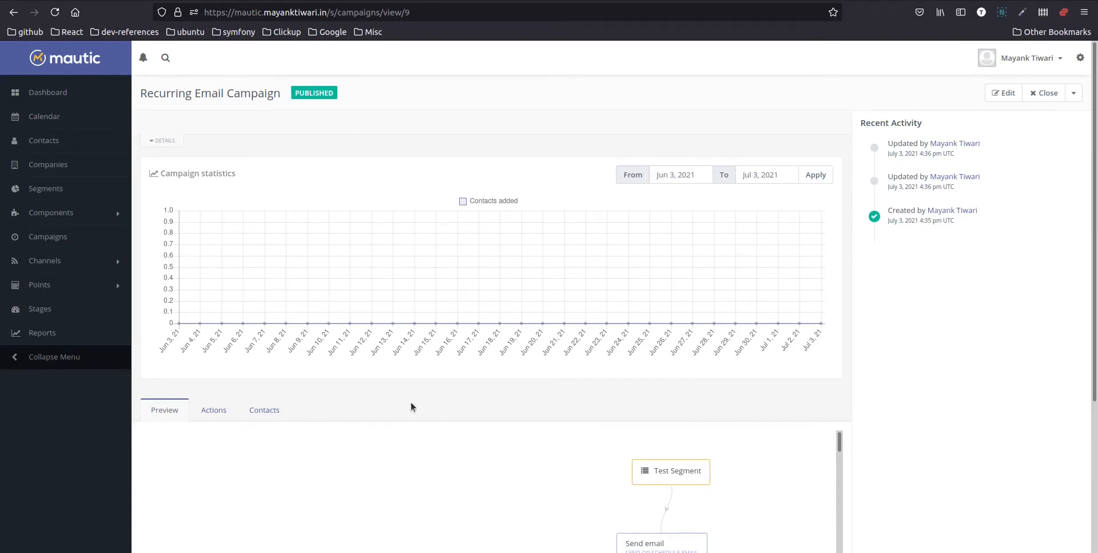
# Show the Recurring Email Campaign's actions list with Send email and Change campaigns at 0%.
pyautogui.click(213, 410)
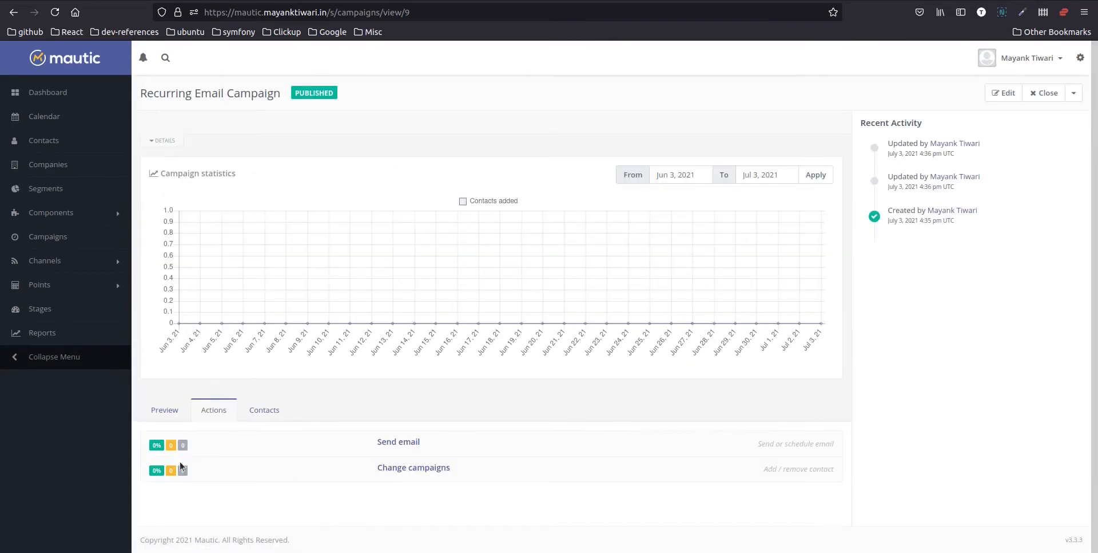
pyautogui.moveTo(183, 470)
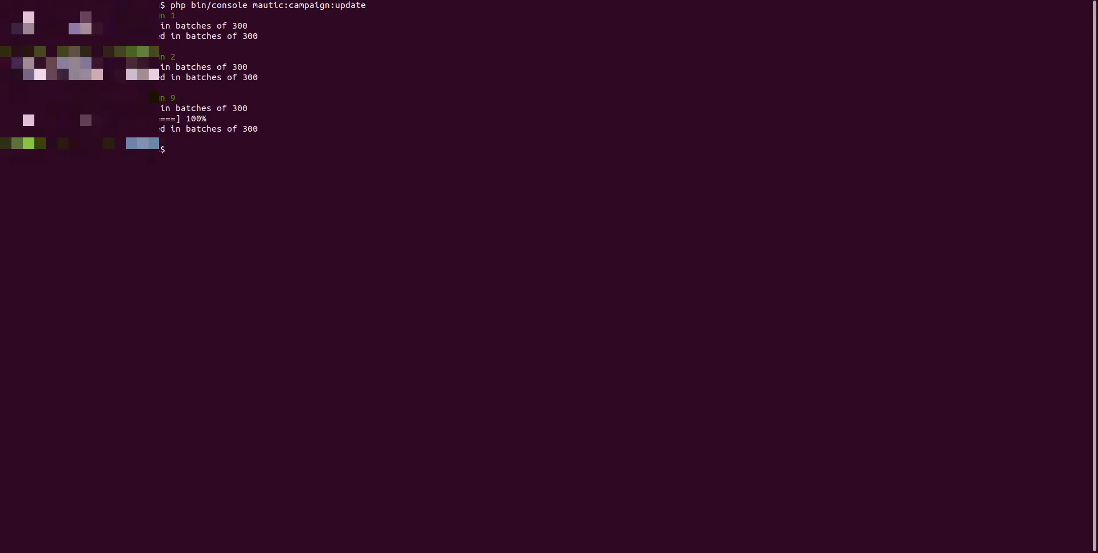
# Run php bin/console mautic:campaign:trigger in Terminal.
pyautogui.write('php bin/console mautic:campaign:t')
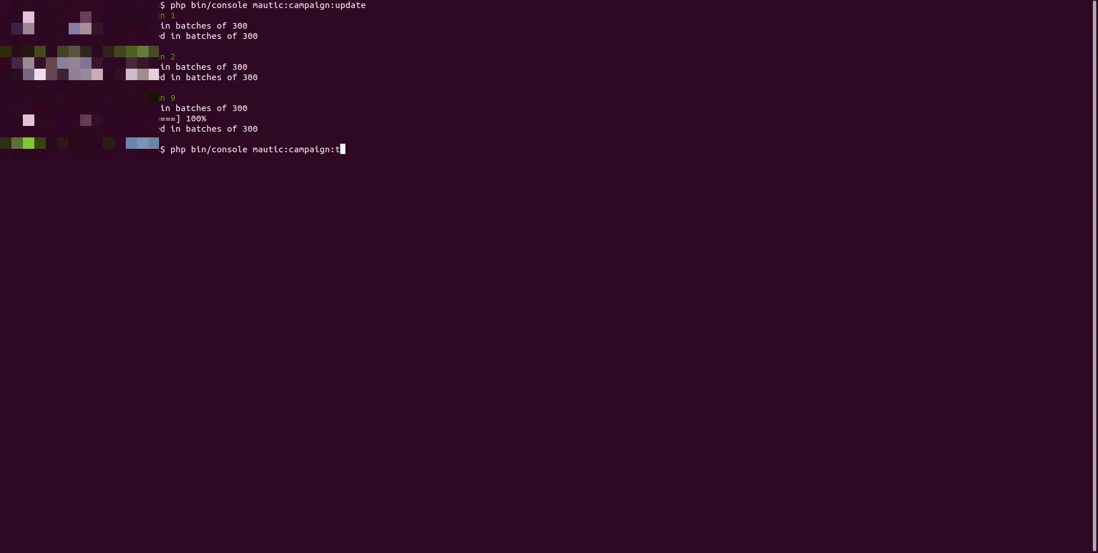
pyautogui.press('Return')
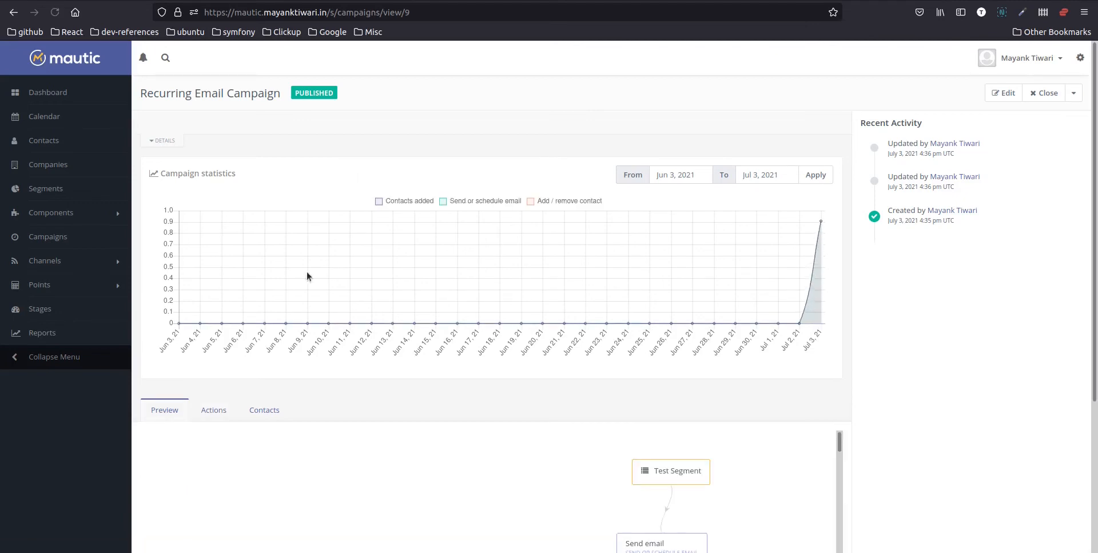
pyautogui.moveTo(820, 222)
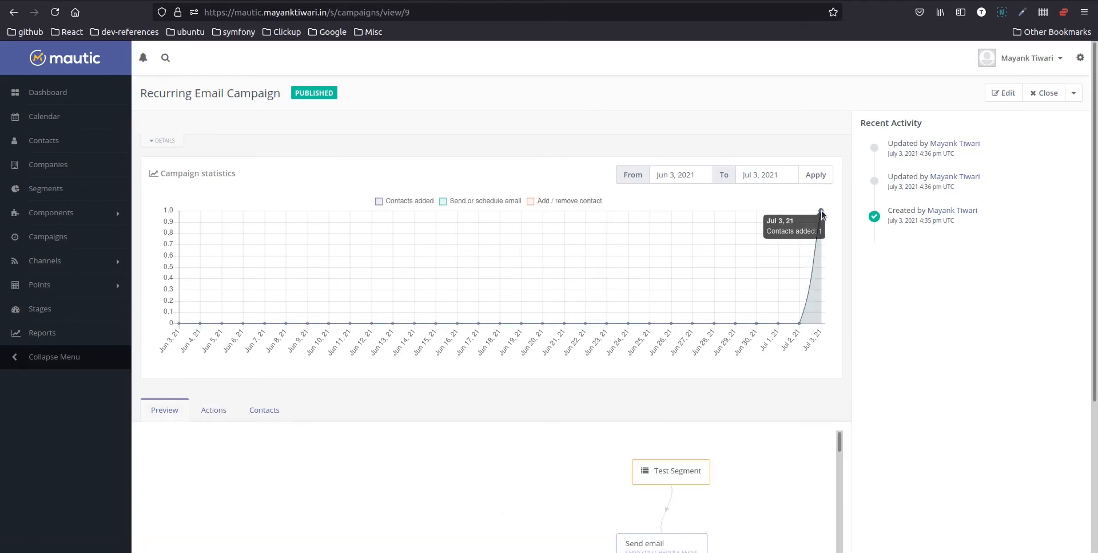
pyautogui.moveTo(390, 209)
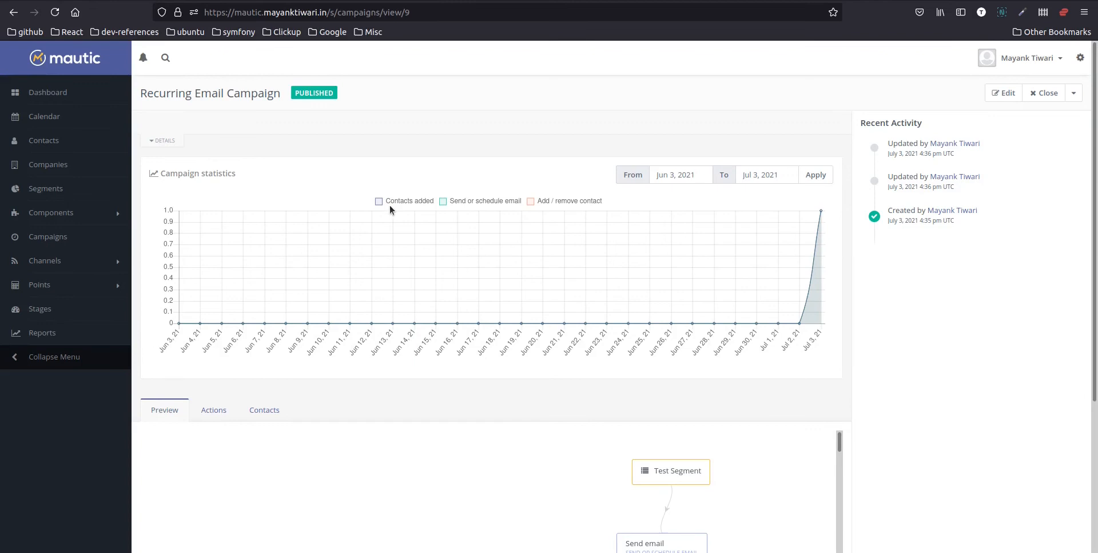
# Hide the Contacts added series on the campaign chart to inspect the Jul 3 spike.
pyautogui.click(379, 201)
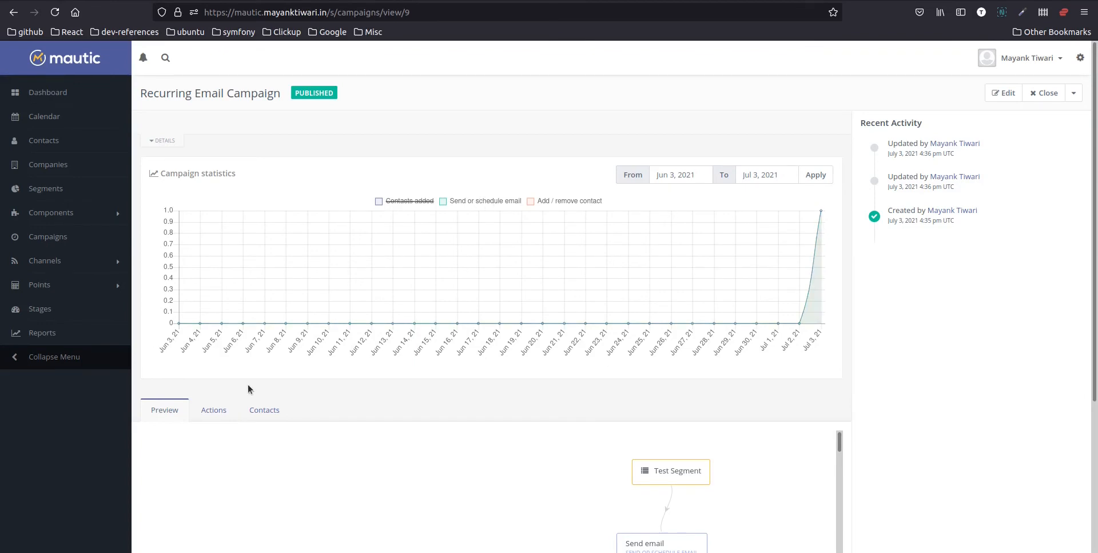
pyautogui.click(213, 409)
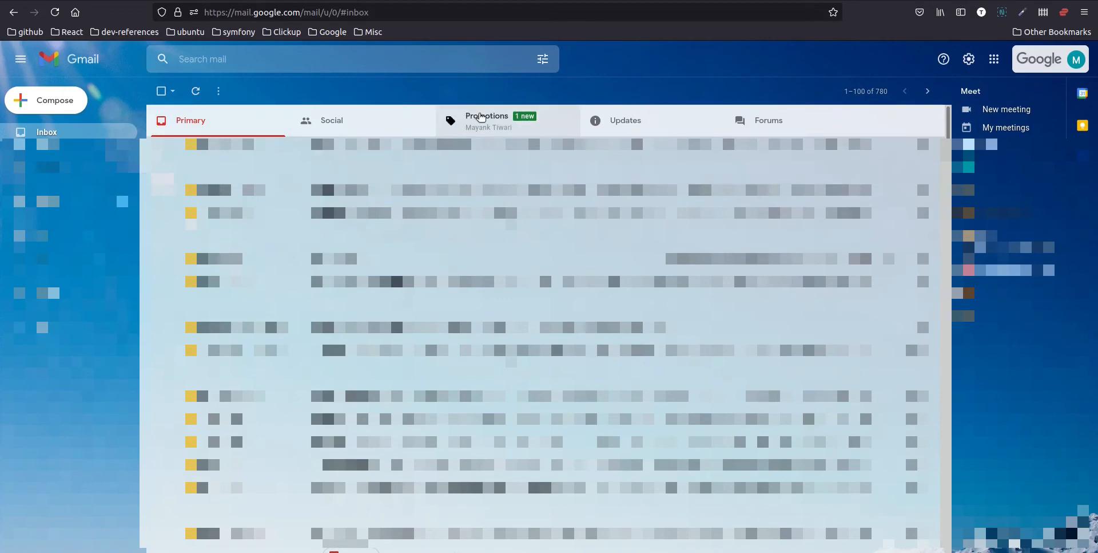
# Open the new Recurring Email Test message in Gmail Promotions.
pyautogui.click(487, 120)
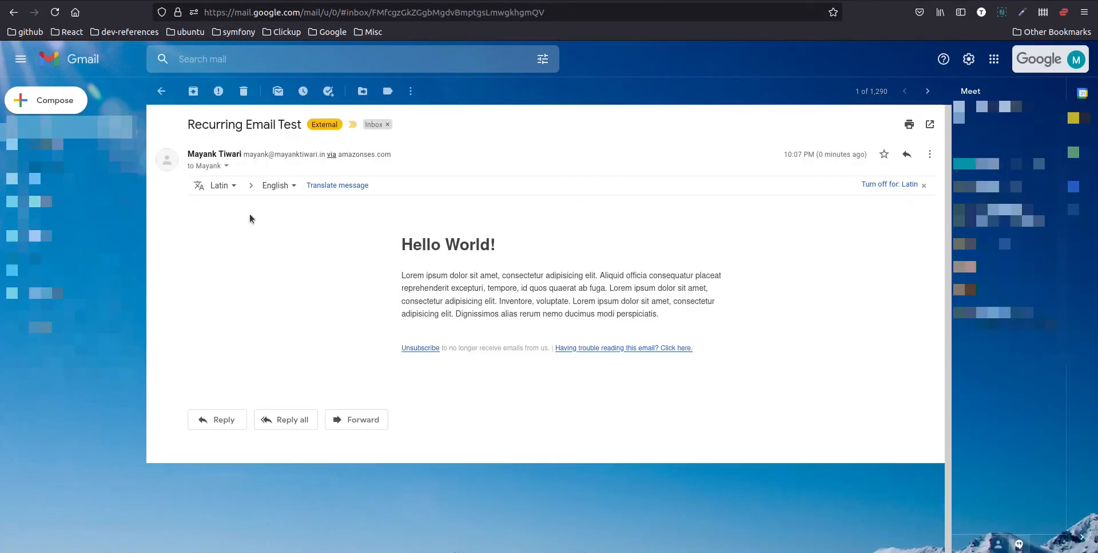
pyautogui.moveTo(561, 259)
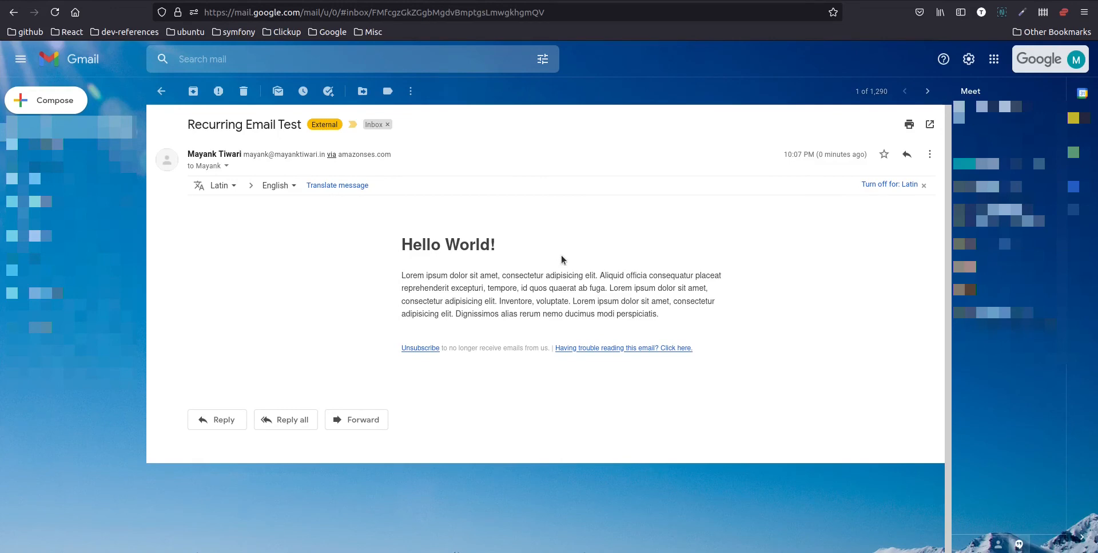
pyautogui.moveTo(555, 262)
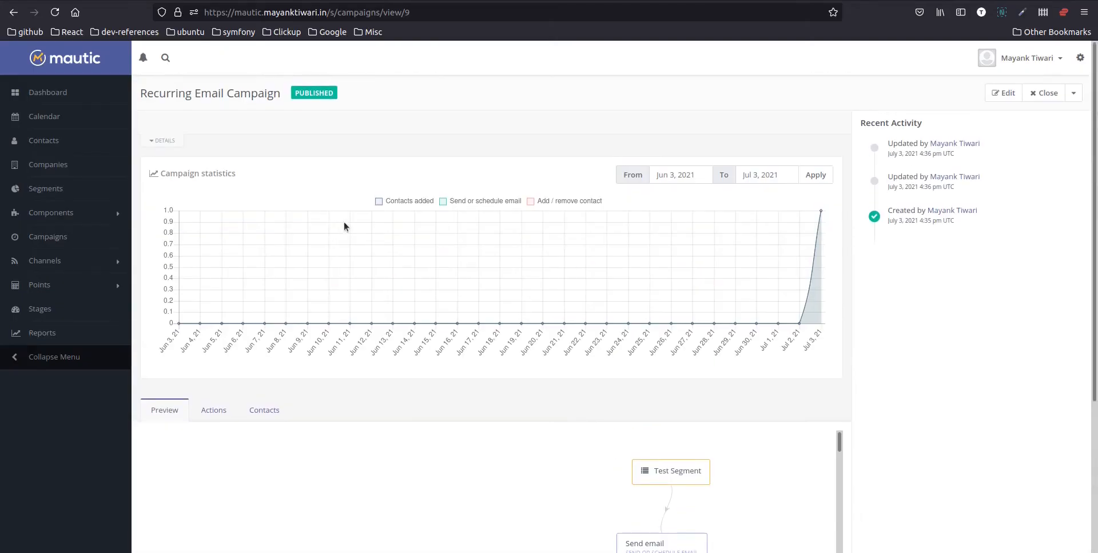
# Show the campaign actions list with Send email and Change campaigns at 50%.
pyautogui.click(213, 410)
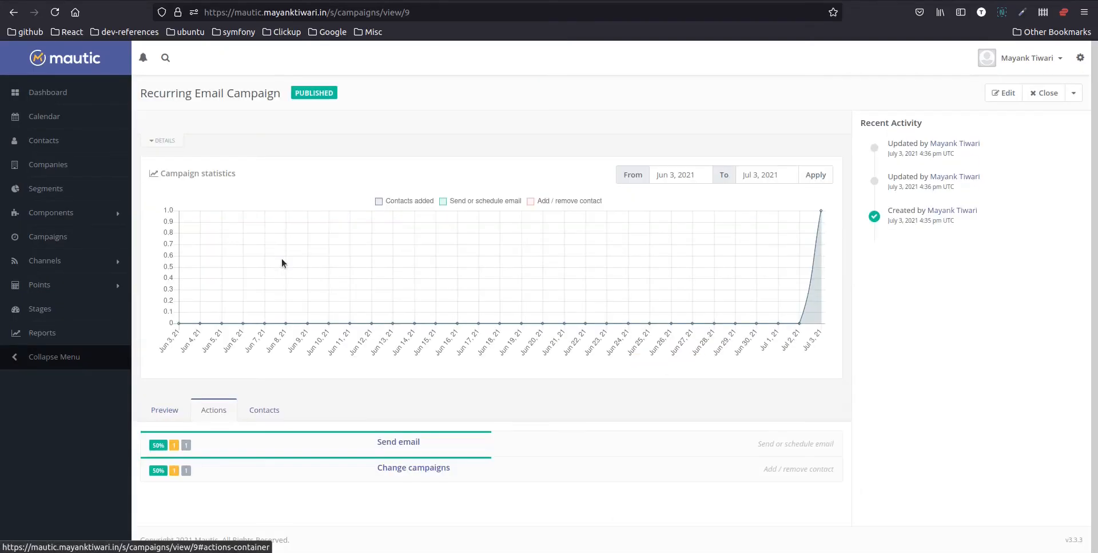
pyautogui.moveTo(364, 444)
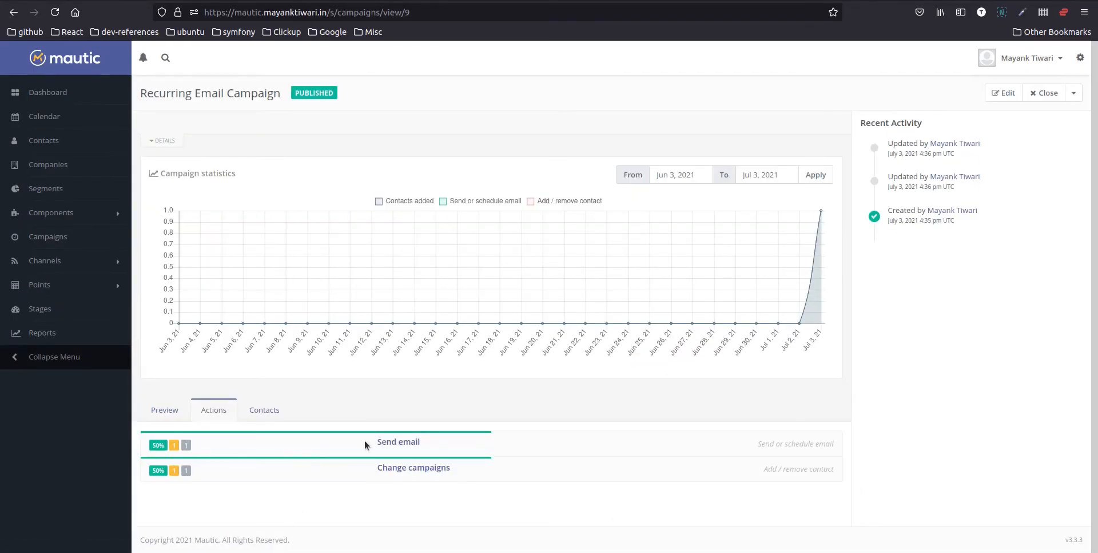
pyautogui.moveTo(421, 439)
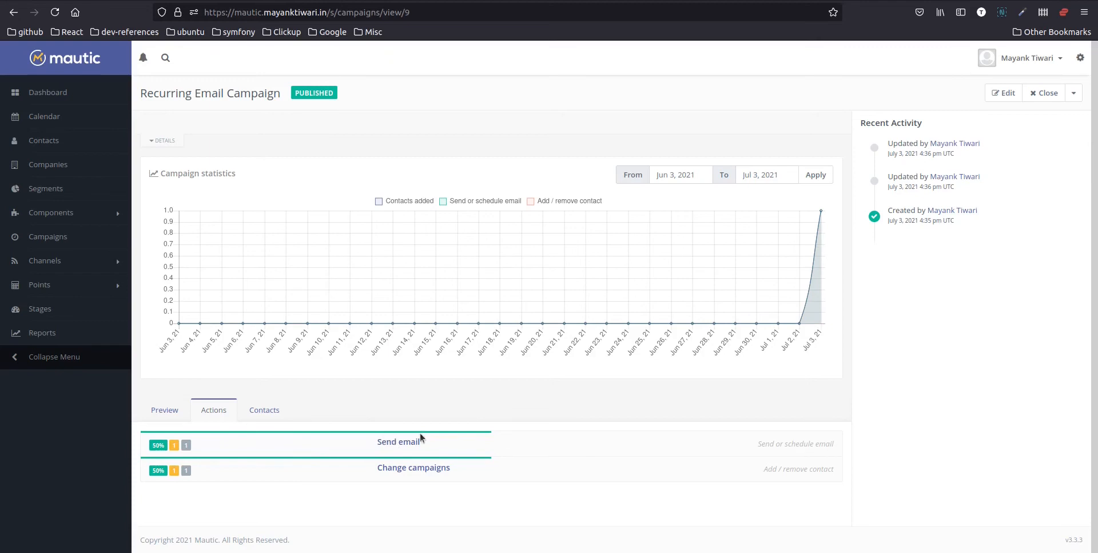
pyautogui.moveTo(185, 444)
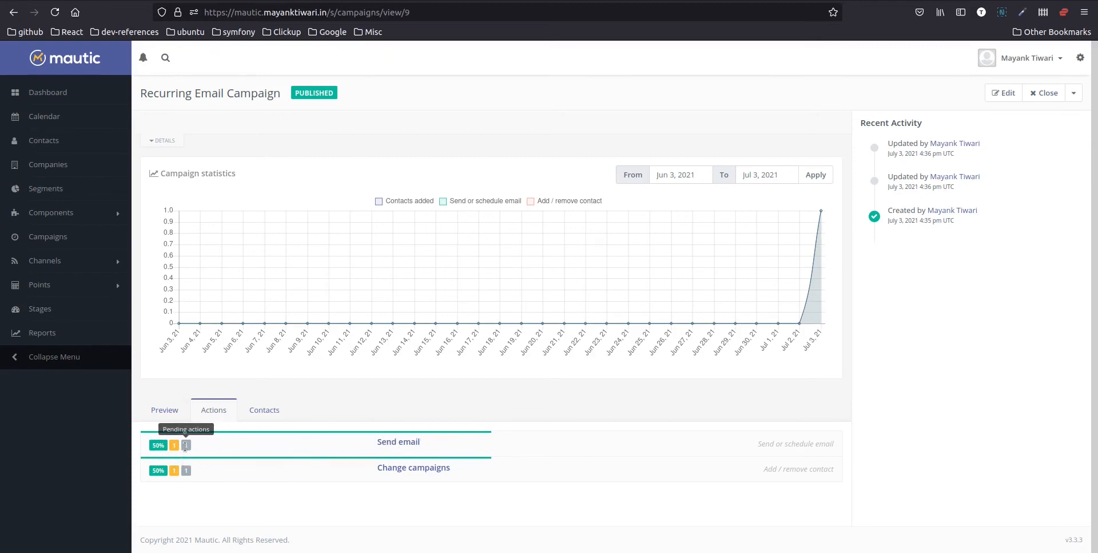
pyautogui.moveTo(125, 545)
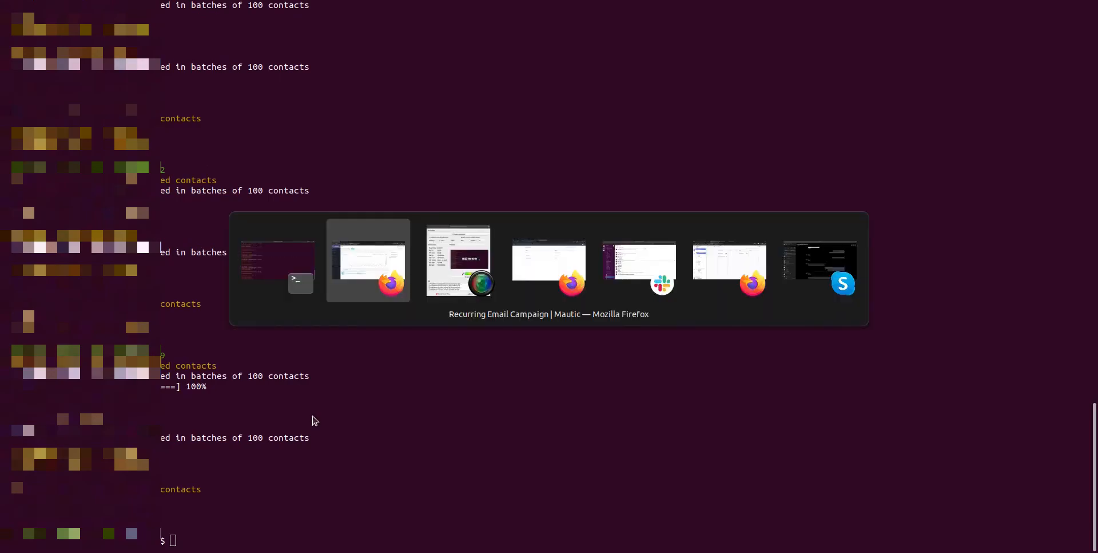
pyautogui.click(368, 260)
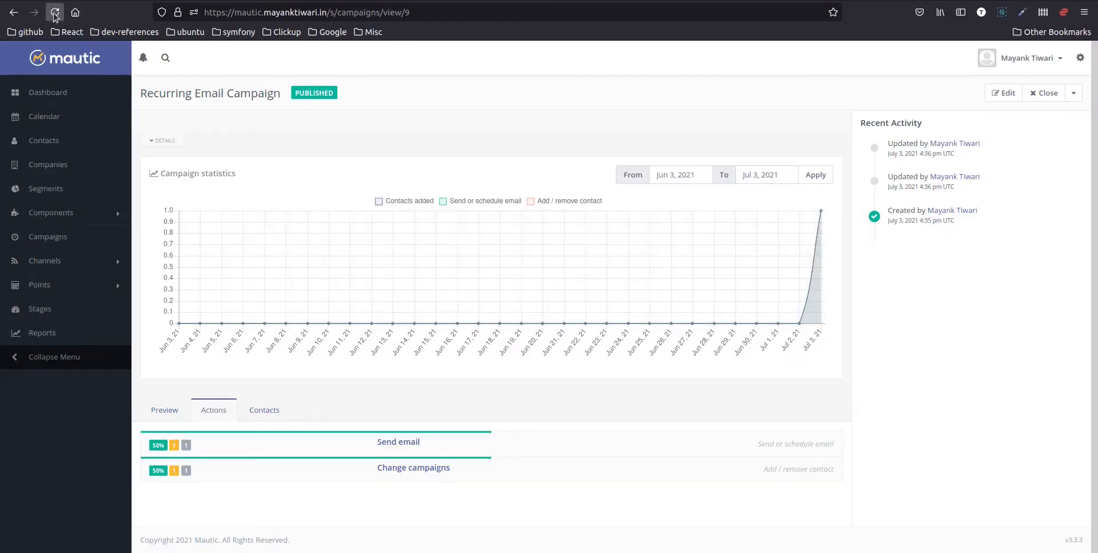
pyautogui.click(54, 12)
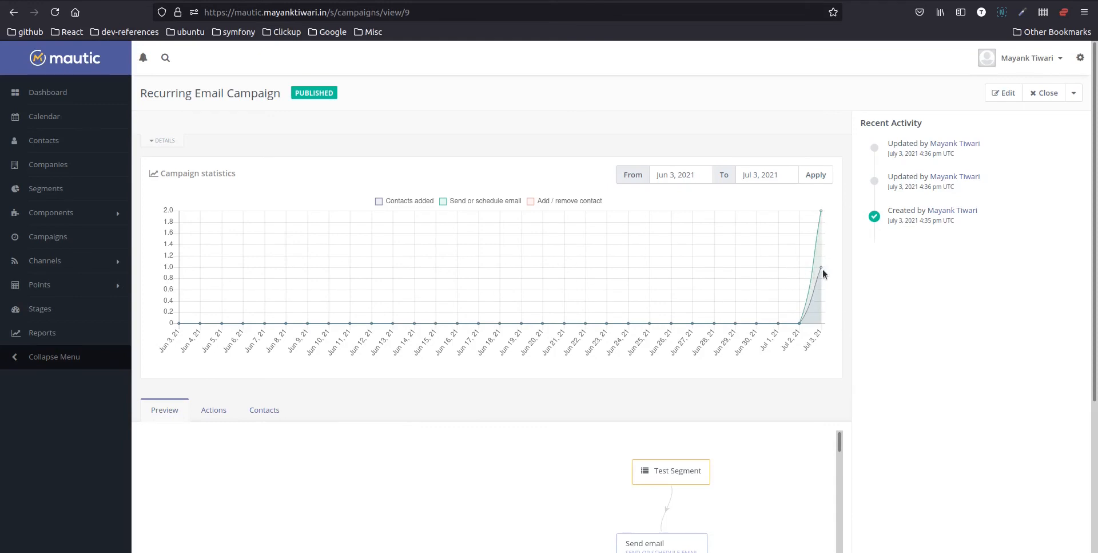
pyautogui.moveTo(820, 273)
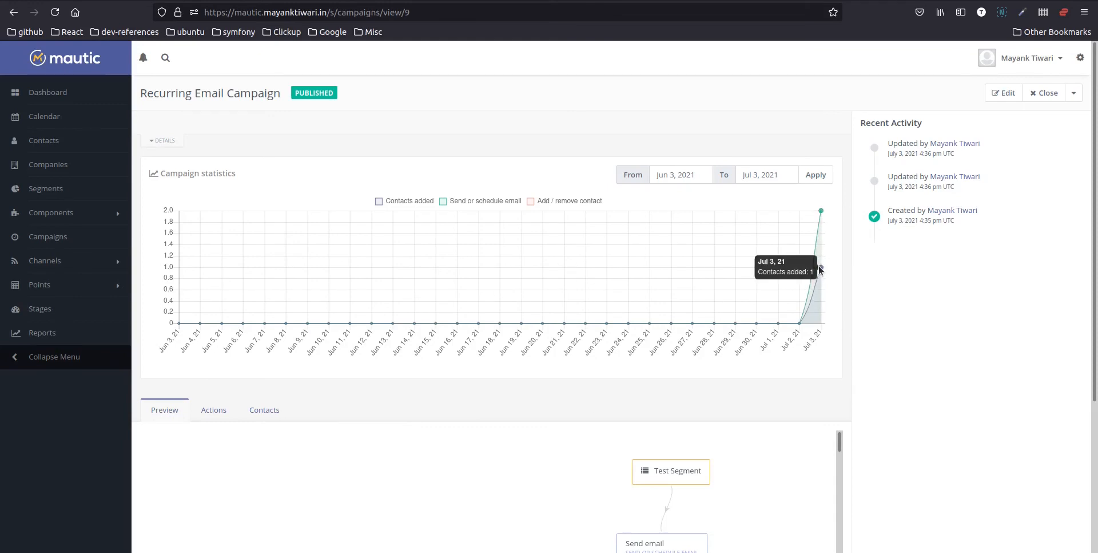
pyautogui.moveTo(820, 213)
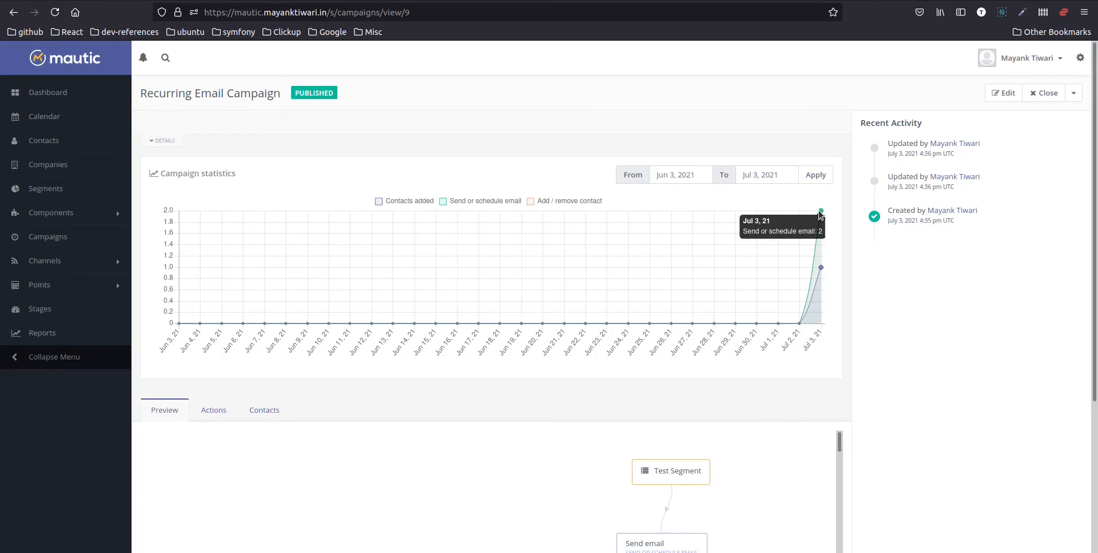
pyautogui.moveTo(814, 212)
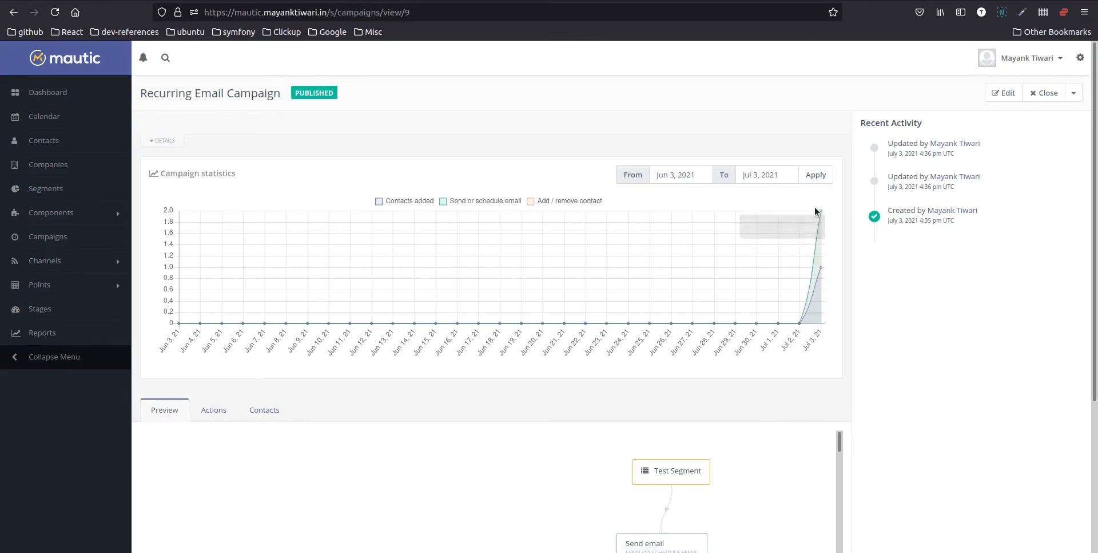
pyautogui.moveTo(163, 50)
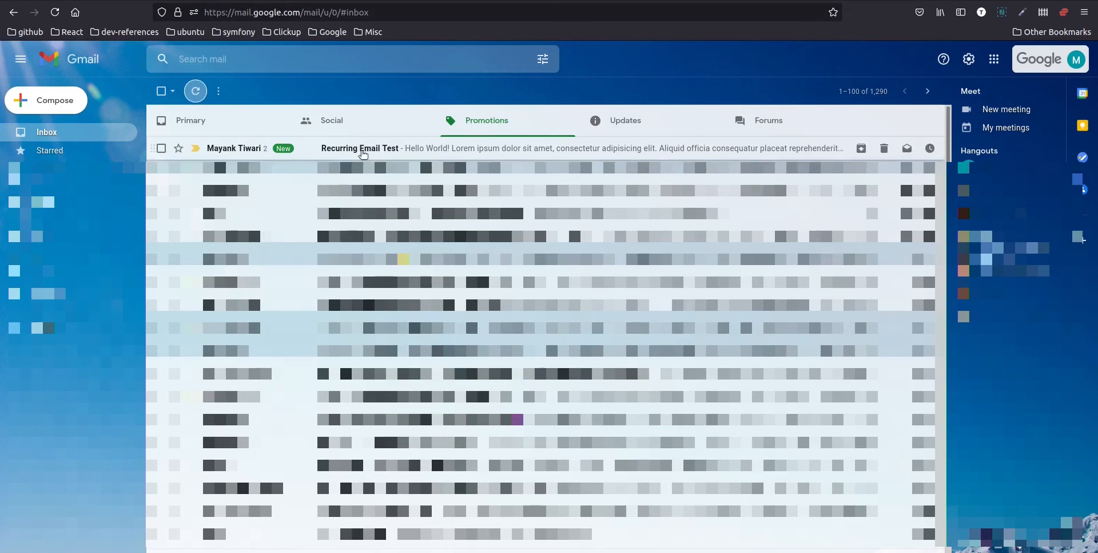
# Open the Recurring Email Test conversation showing its two received copies.
pyautogui.click(360, 148)
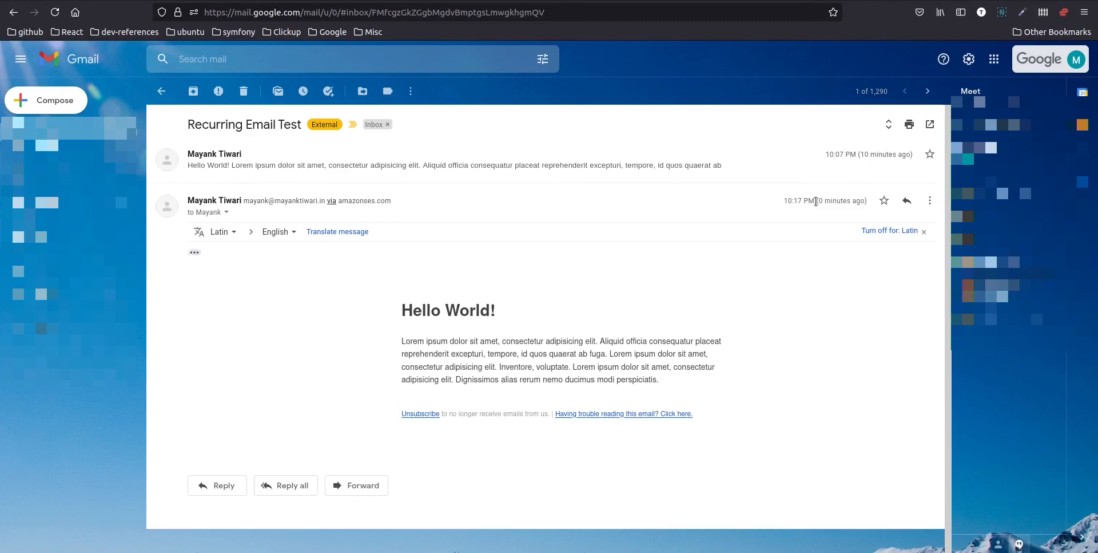
pyautogui.moveTo(246, 316)
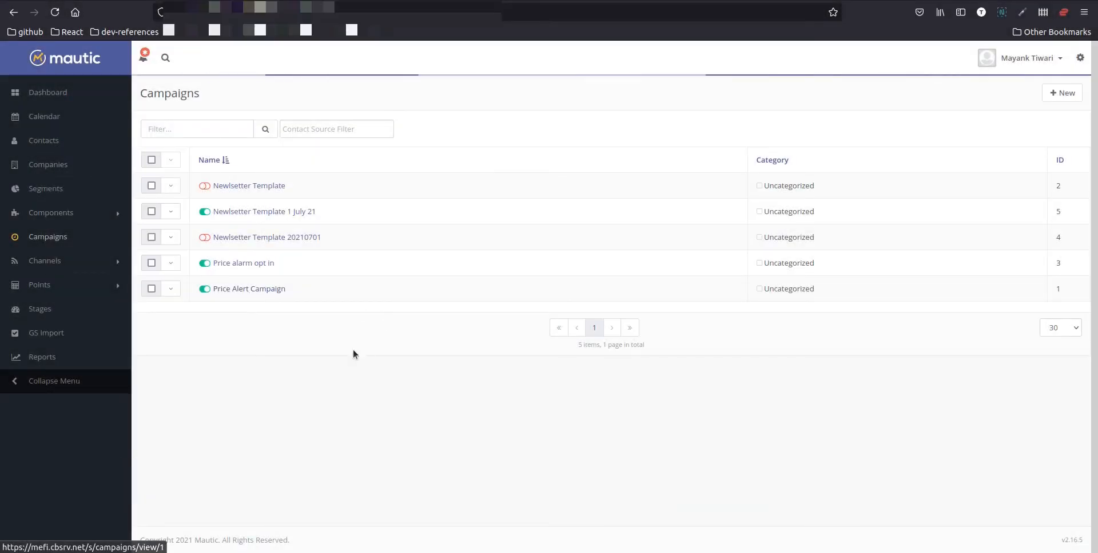
# Open Price Alert Campaign from Campaigns and start editing it.
pyautogui.click(248, 288)
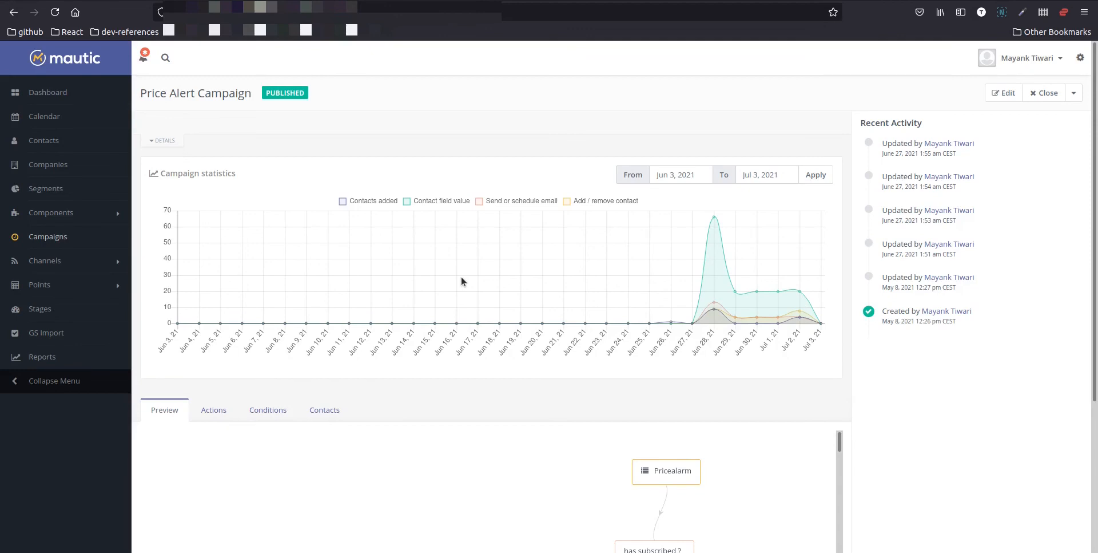
pyautogui.moveTo(1007, 93)
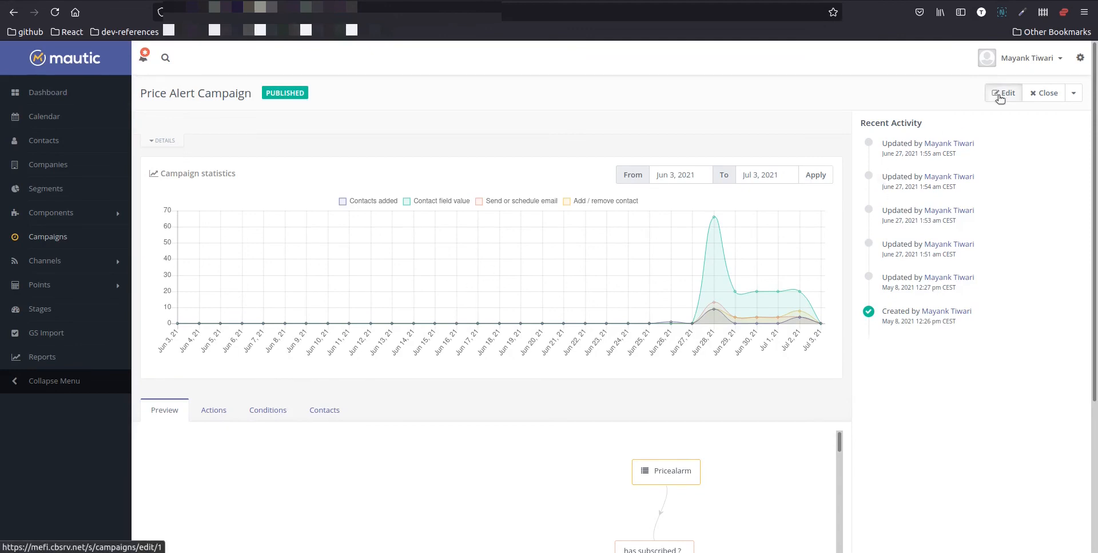
pyautogui.click(1005, 93)
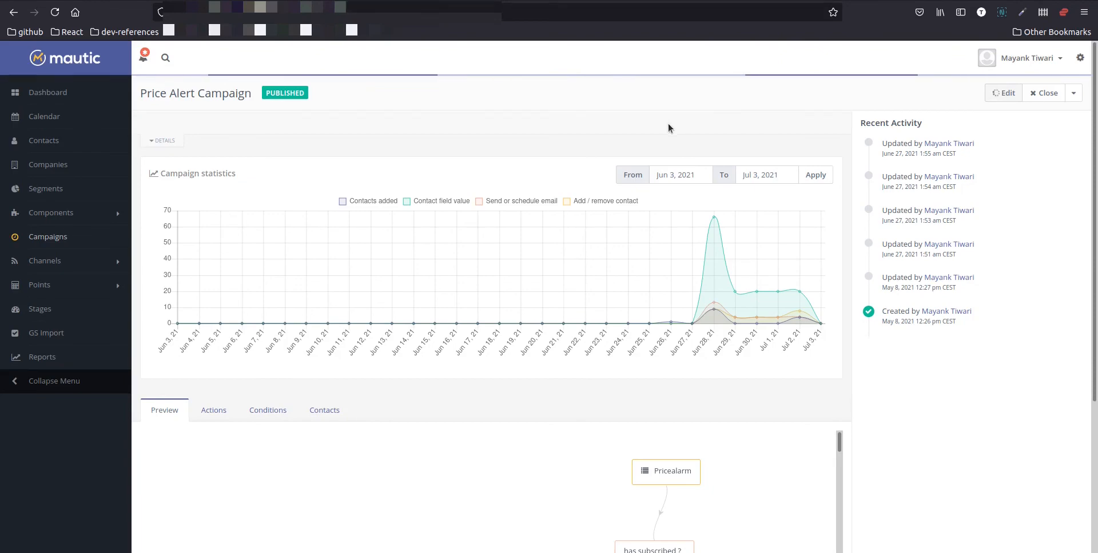
# Launch the campaign builder to view the Price Alert workflow's wait branches.
pyautogui.click(1003, 92)
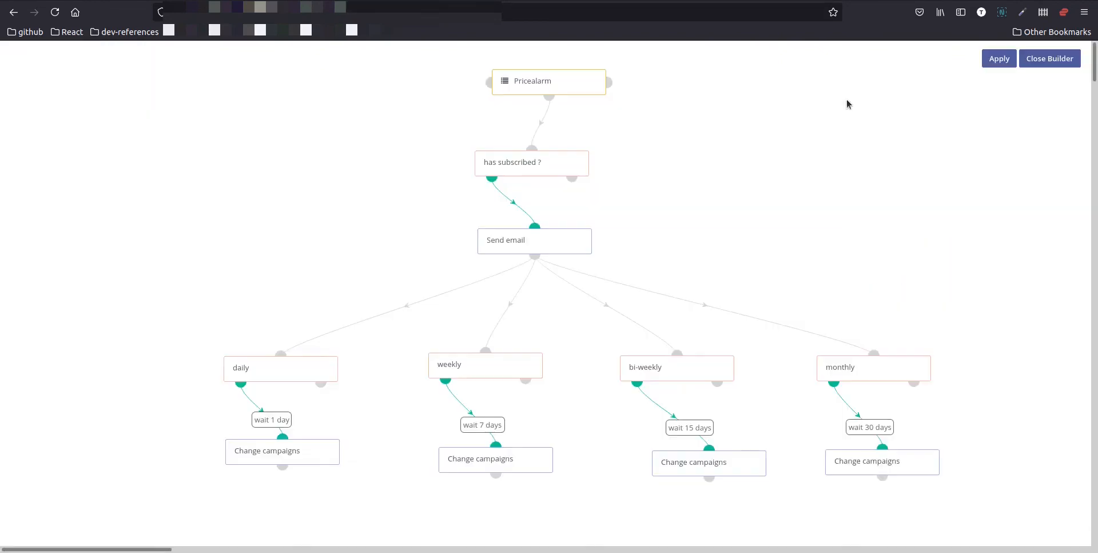
pyautogui.moveTo(378, 271)
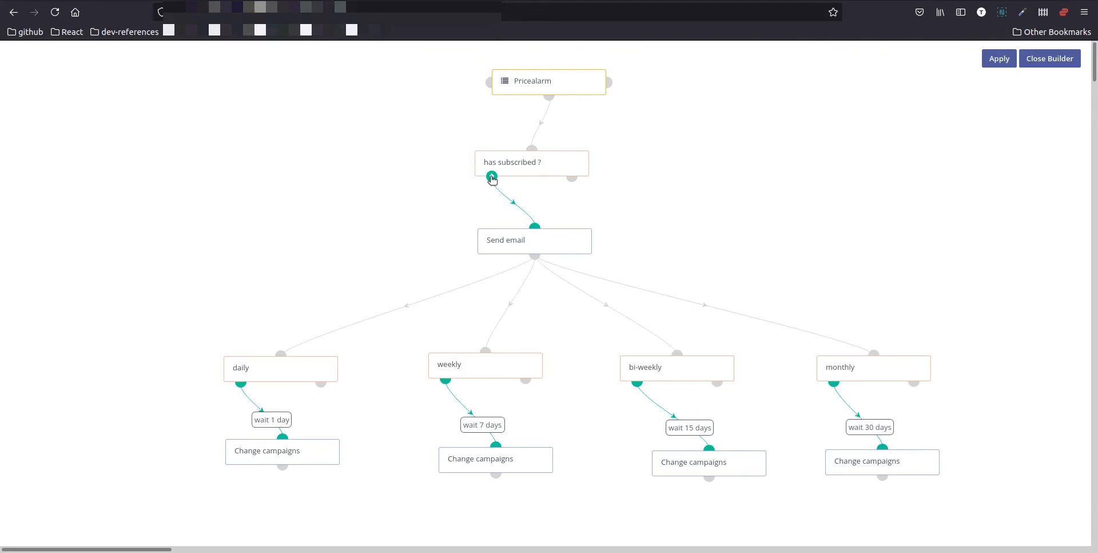
pyautogui.moveTo(535, 240)
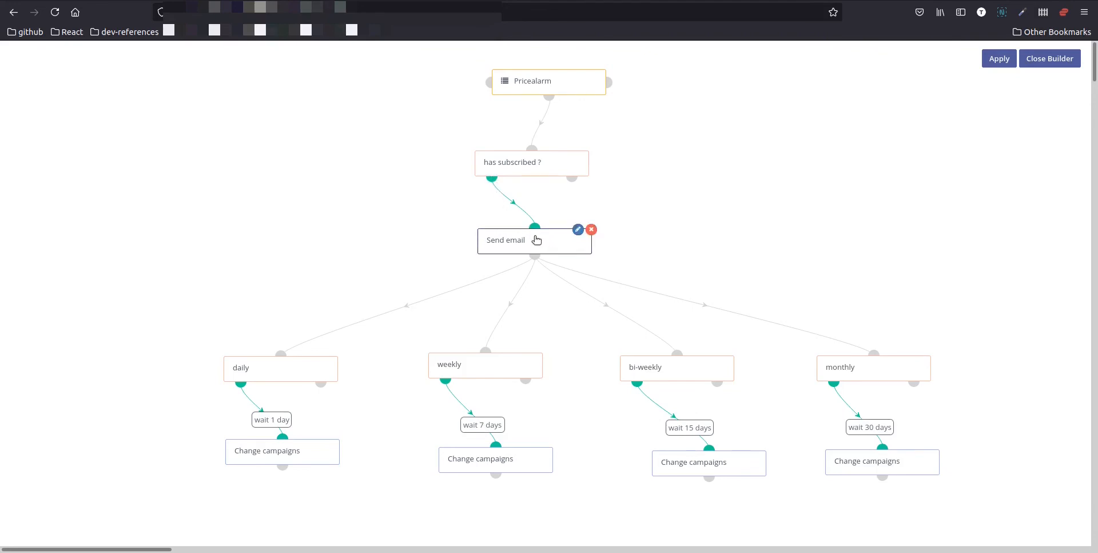
pyautogui.moveTo(490, 252)
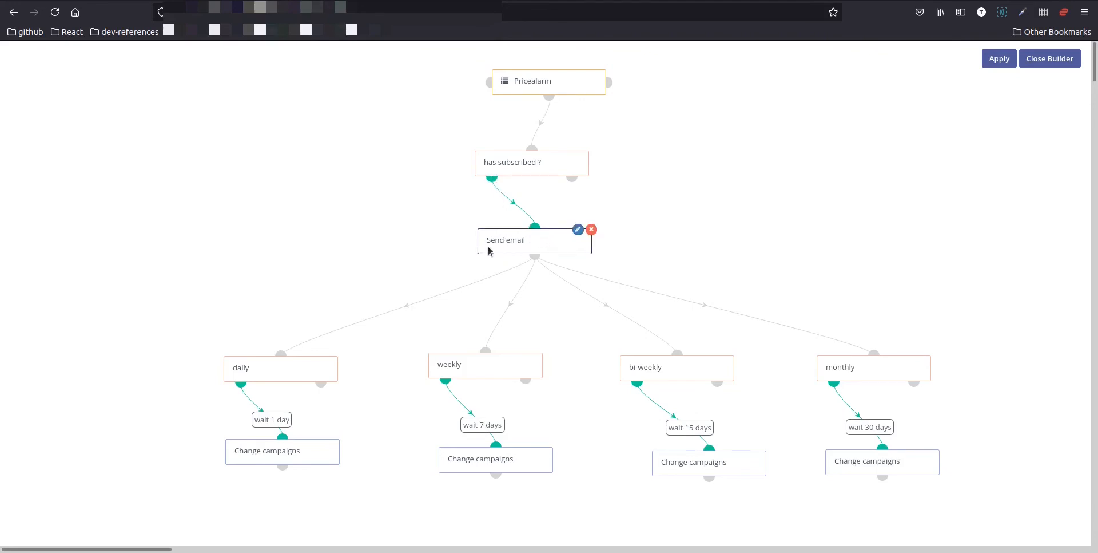
pyautogui.moveTo(578, 315)
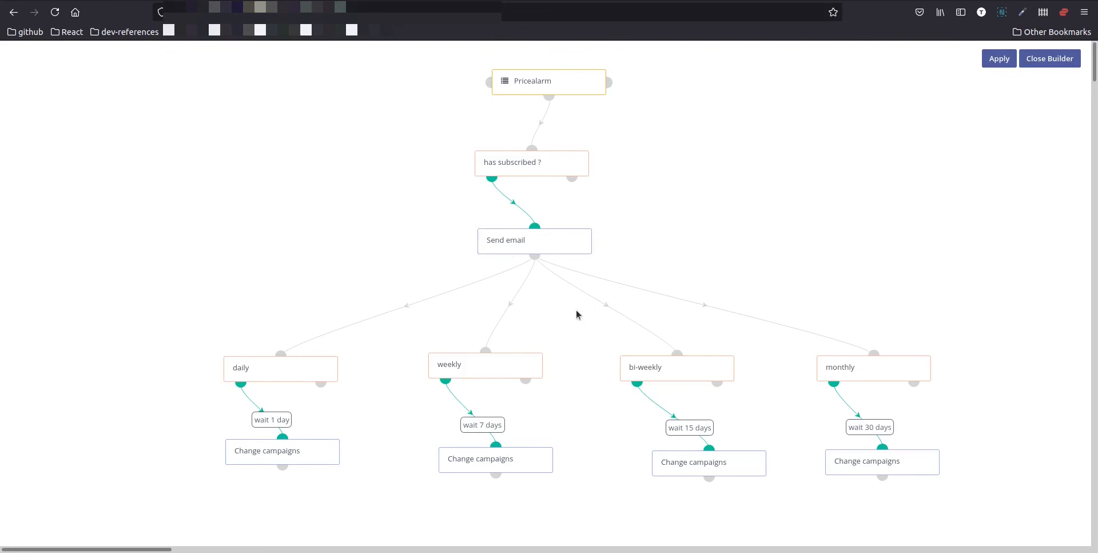
pyautogui.moveTo(497, 276)
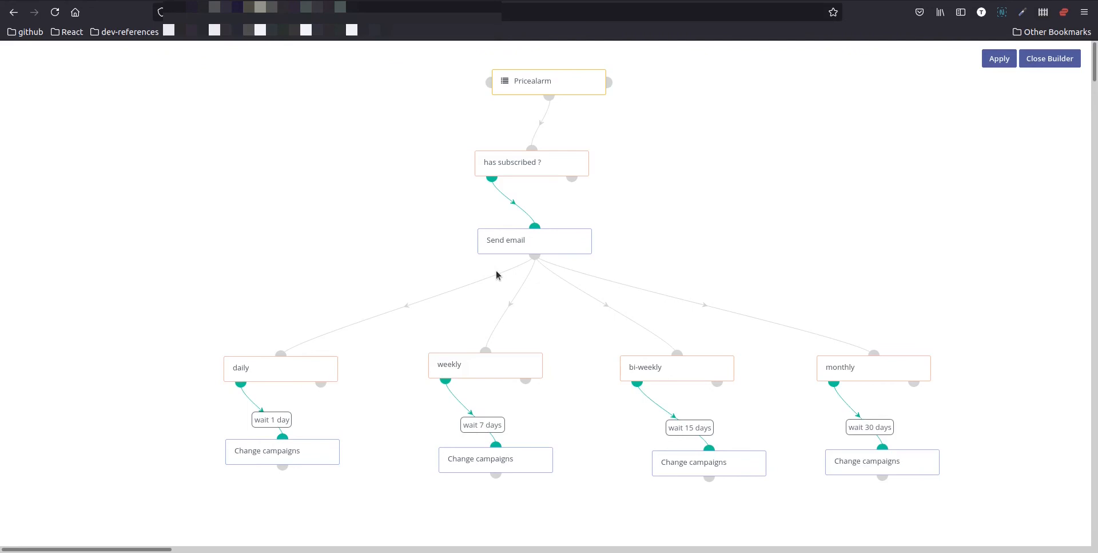
pyautogui.moveTo(871, 394)
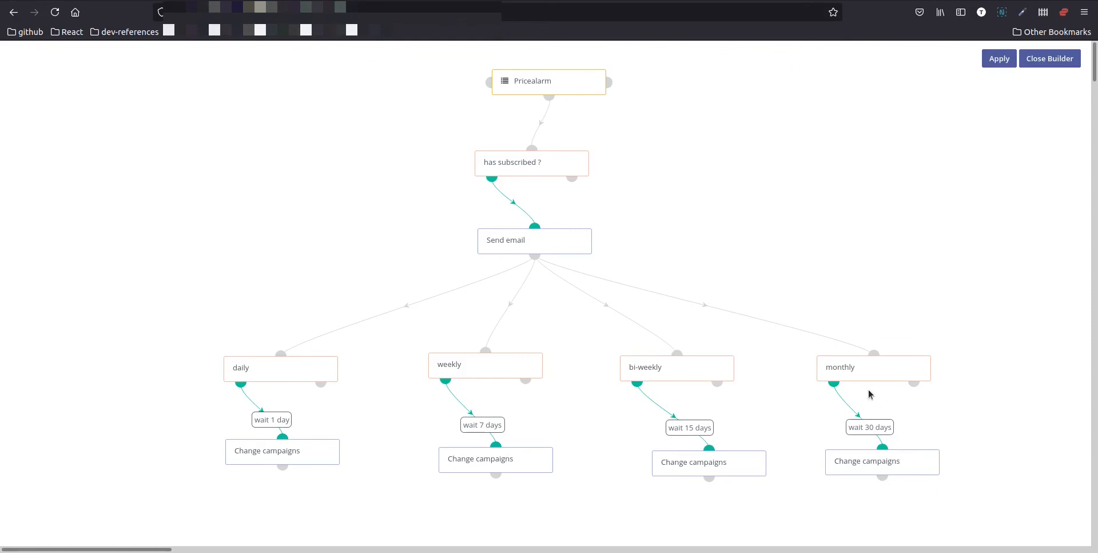
pyautogui.moveTo(872, 388)
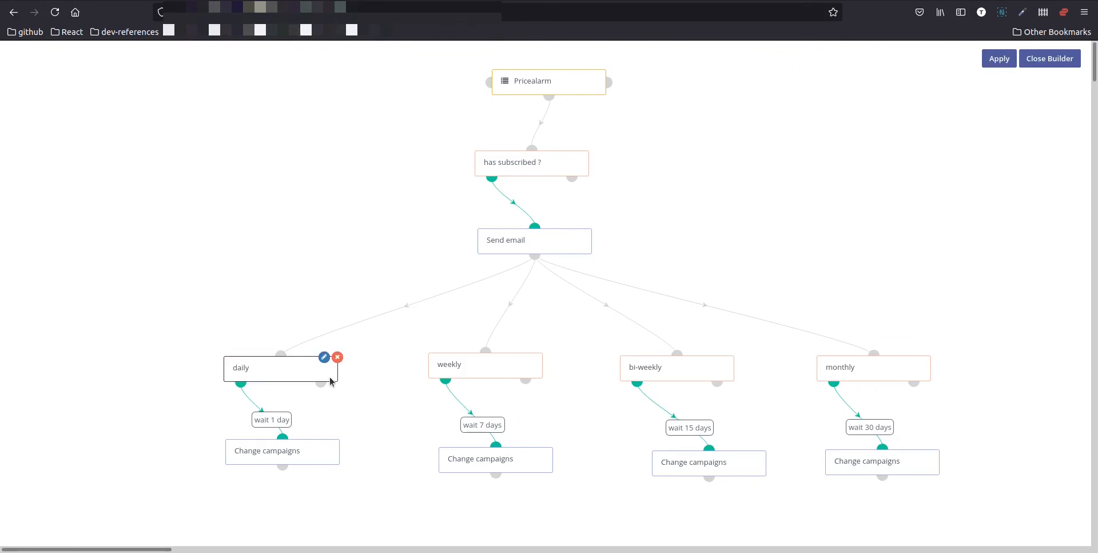
pyautogui.moveTo(324, 371)
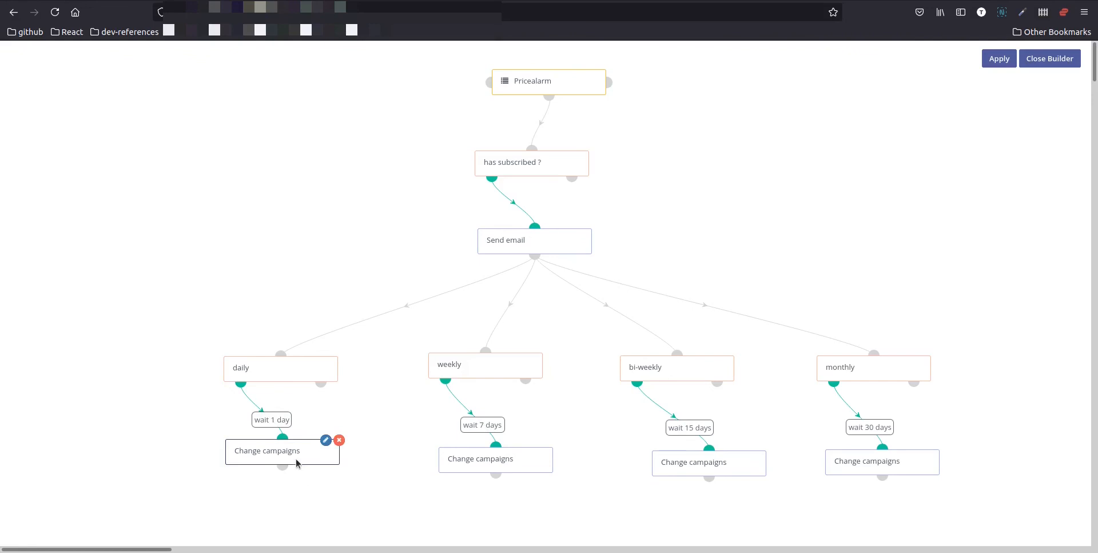
pyautogui.moveTo(294, 456)
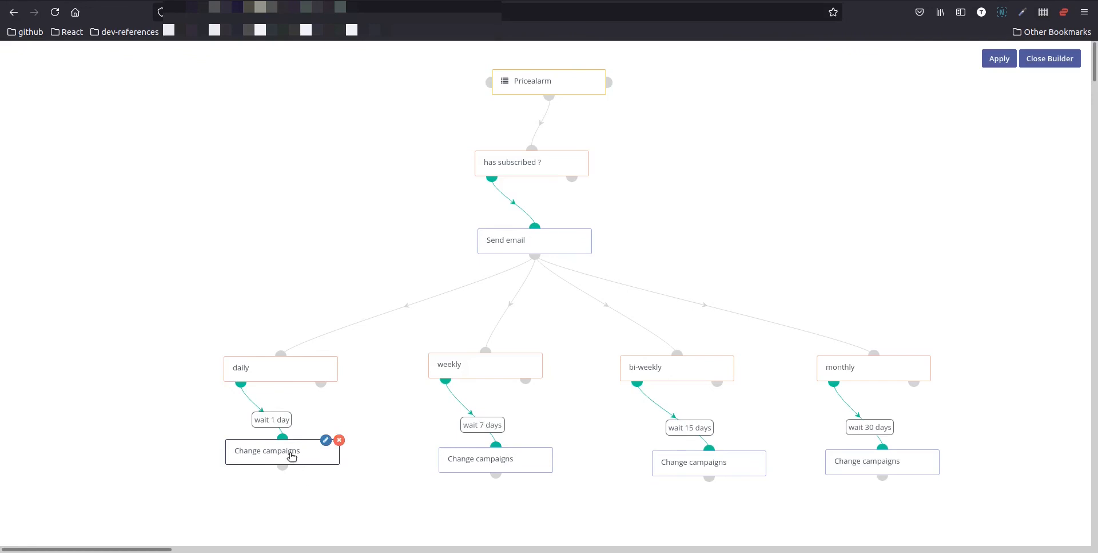
pyautogui.moveTo(646, 62)
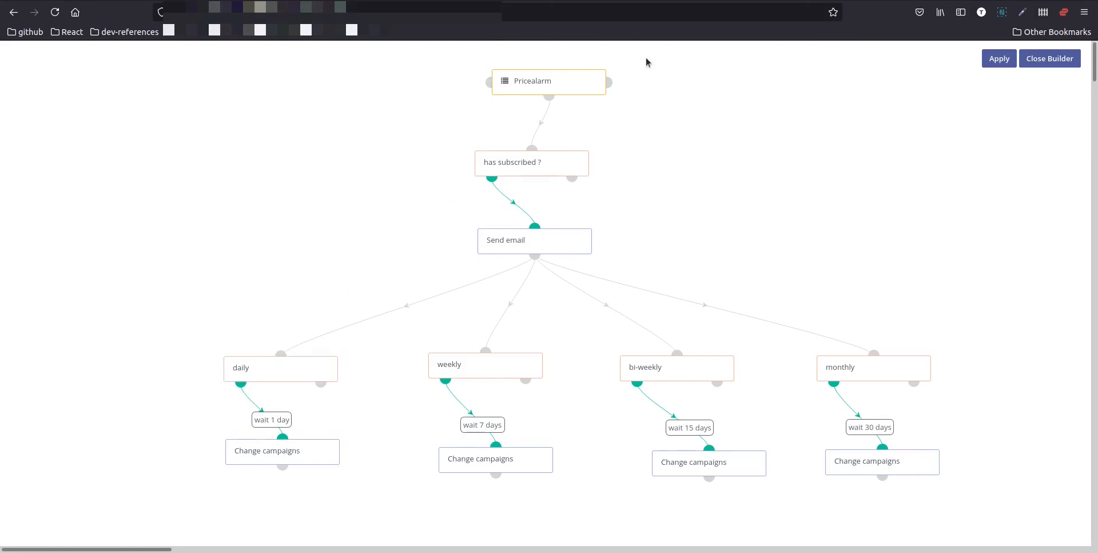
pyautogui.moveTo(1050, 58)
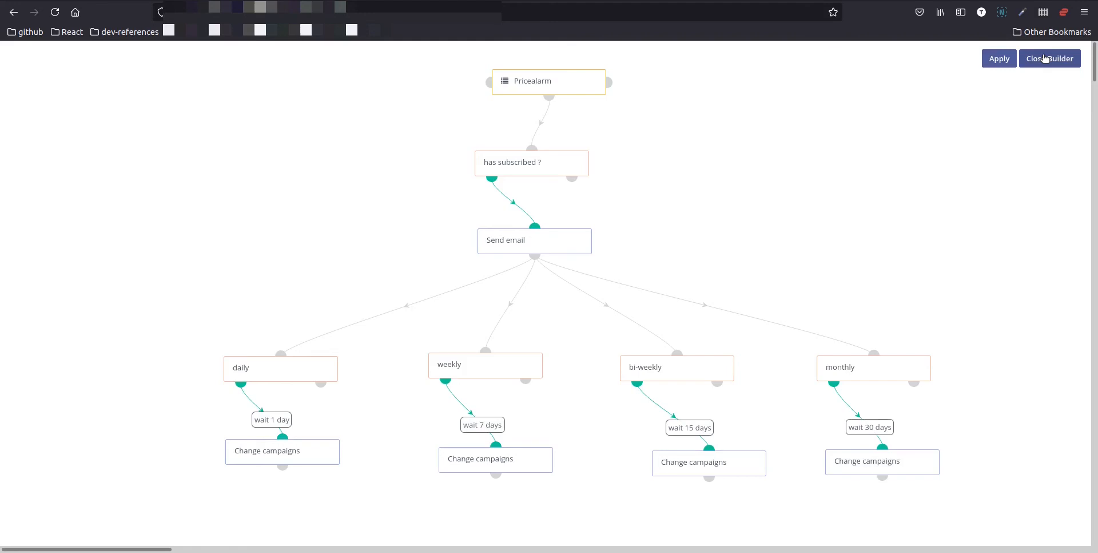
pyautogui.moveTo(605, 118)
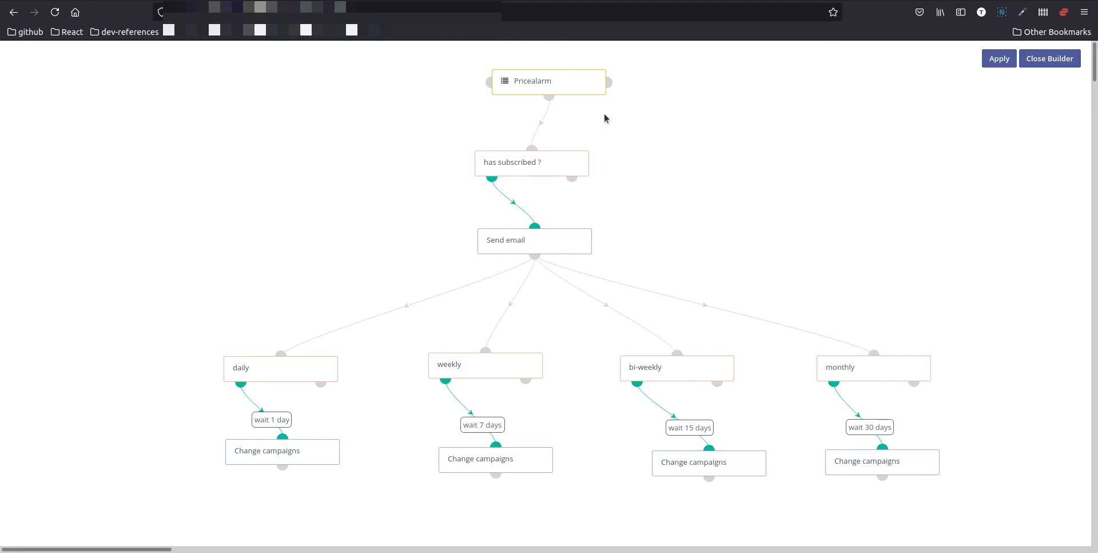
pyautogui.moveTo(559, 150)
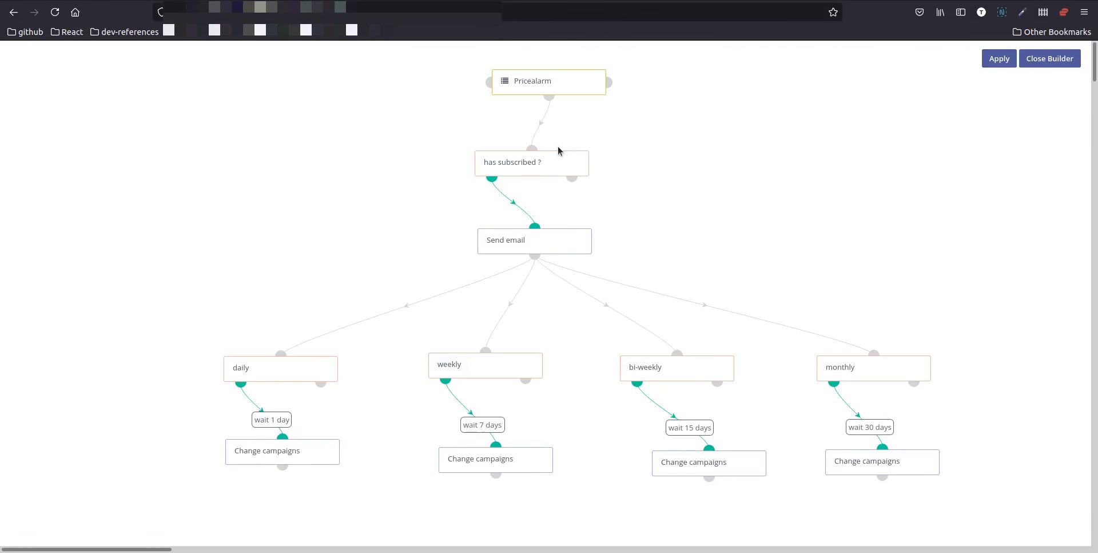
pyautogui.moveTo(555, 148)
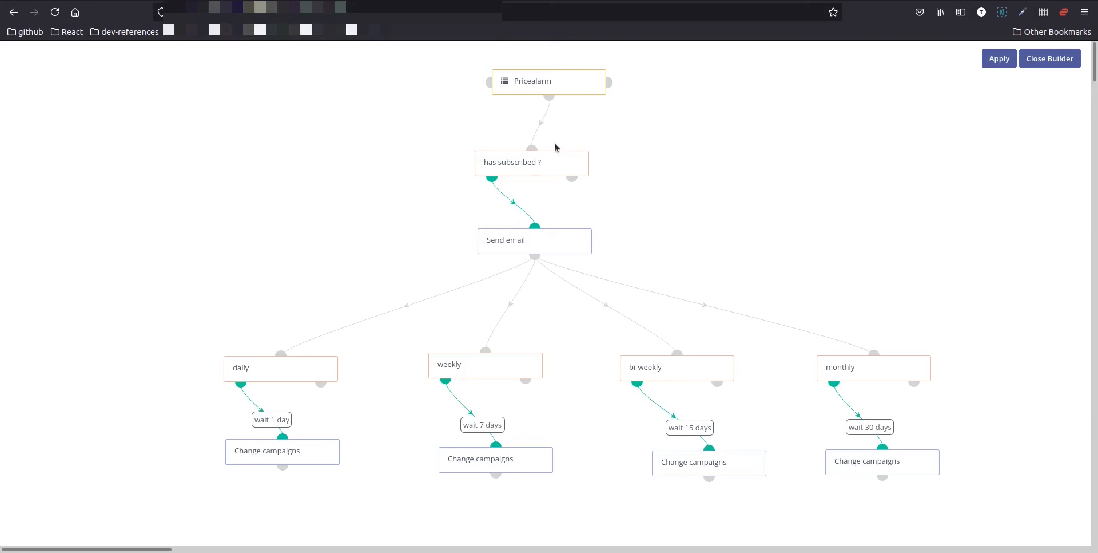